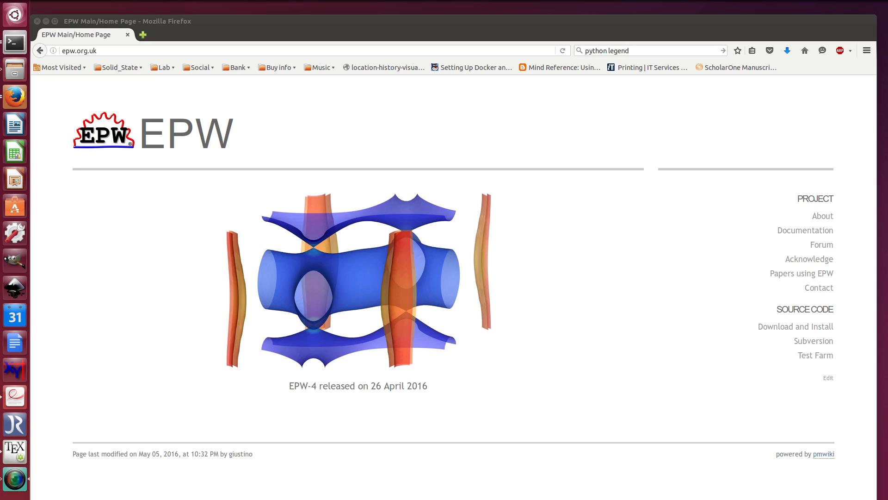
mouse_move(392, 241)
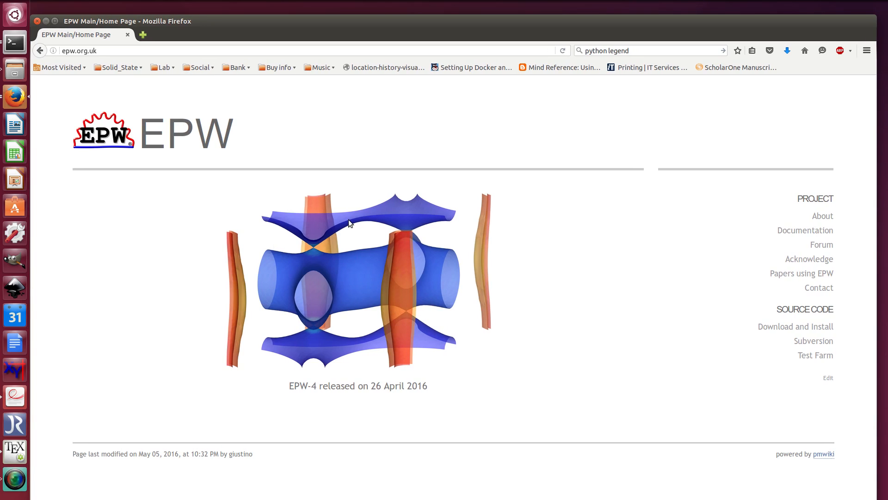
mouse_move(557, 304)
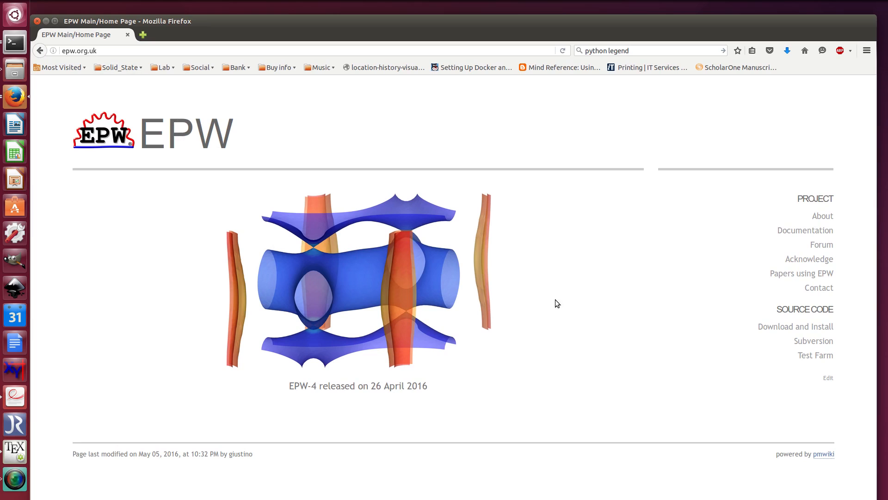
Reach the FCC lead tutorial's Figure 1, the Pb band structure and density of states
left_click(804, 230)
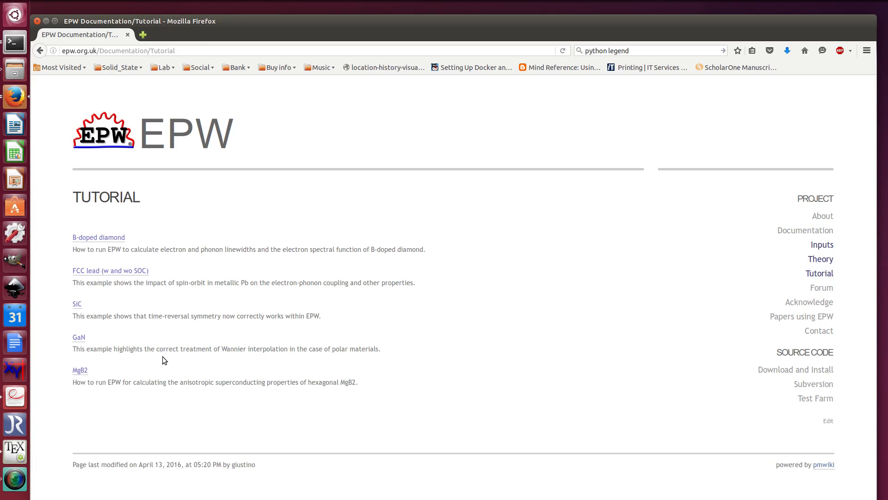
left_click(111, 270)
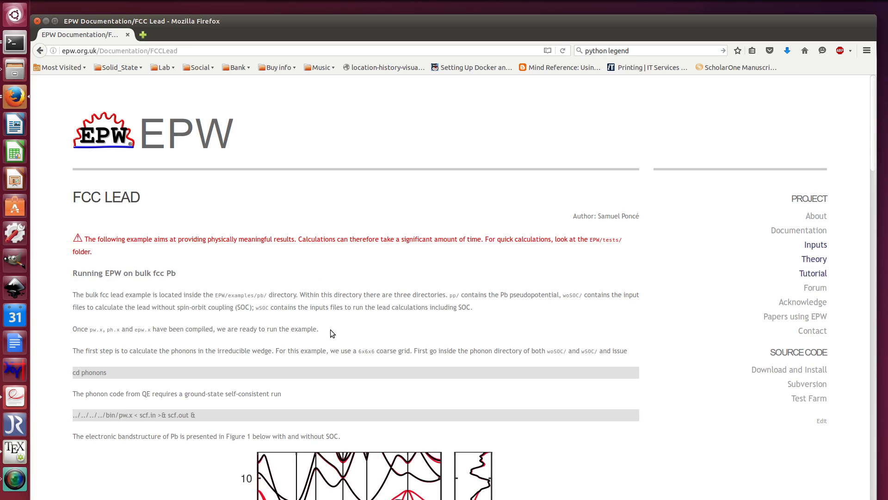
scroll("down", 3)
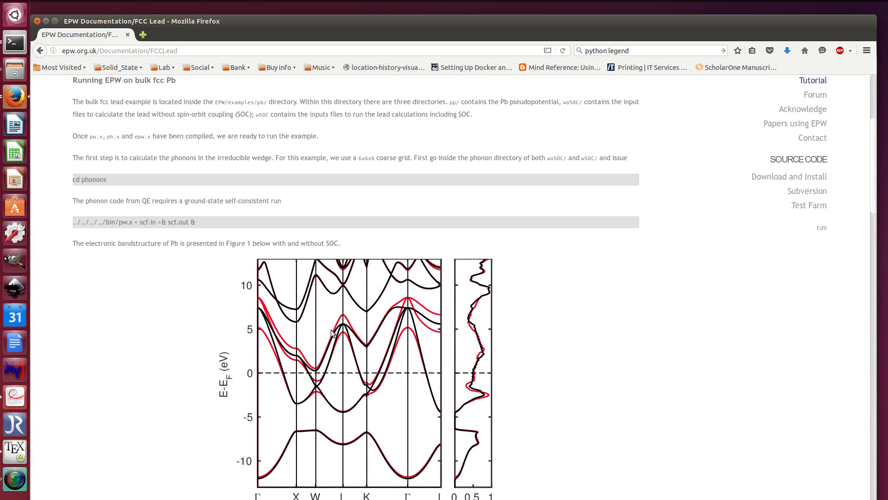
scroll("down", 3)
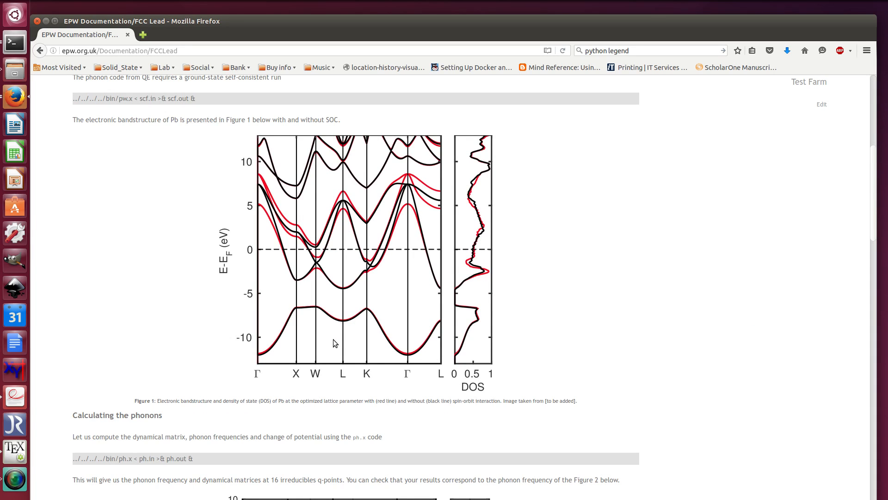
mouse_move(499, 256)
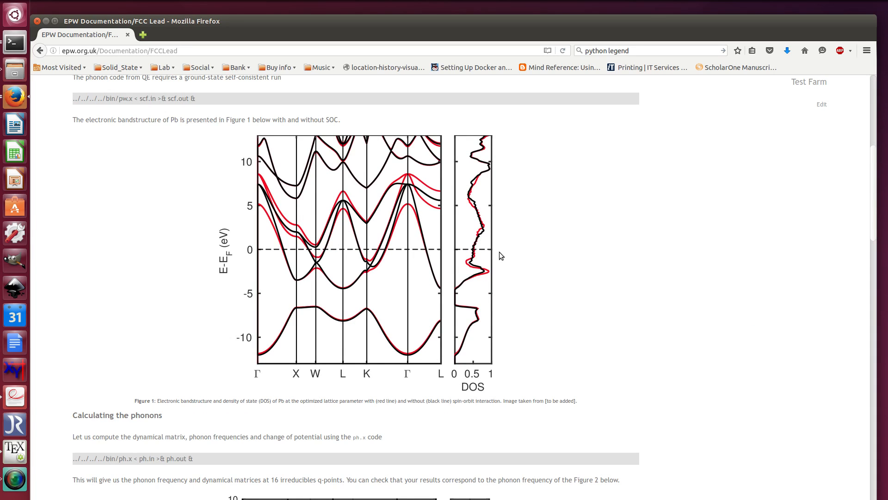
scroll("up", 3)
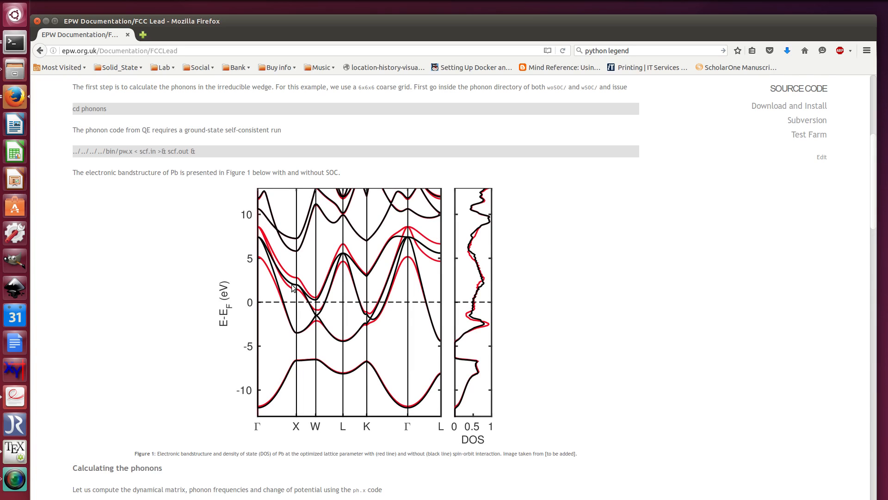
Scroll past the phonon dispersion figure to the 'Running EPW' section and its commands
scroll("down", 3)
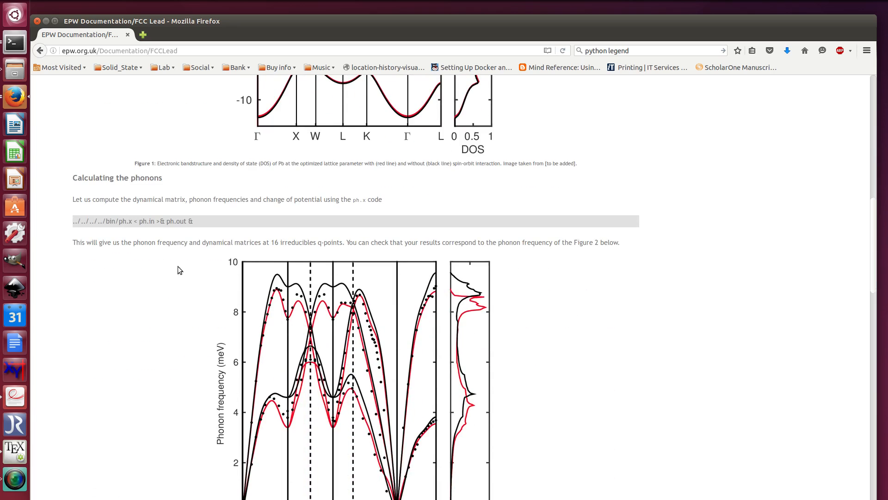
scroll("down", 3)
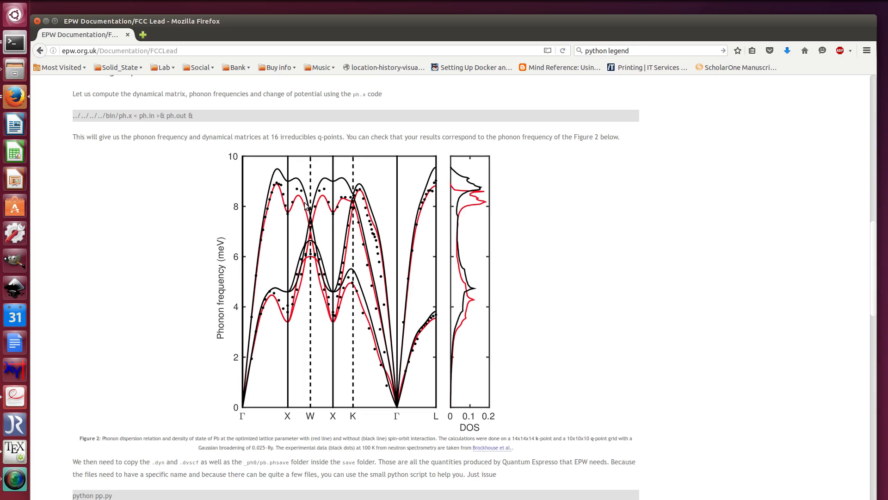
mouse_move(278, 214)
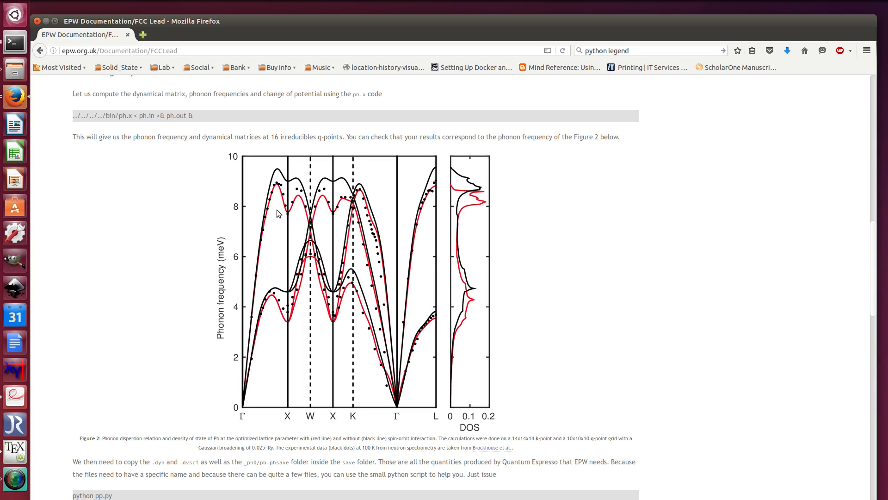
mouse_move(330, 197)
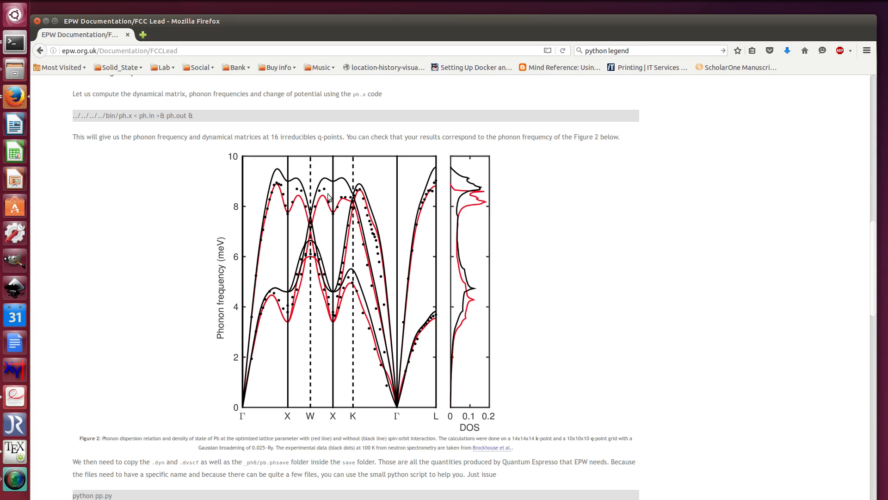
mouse_move(281, 179)
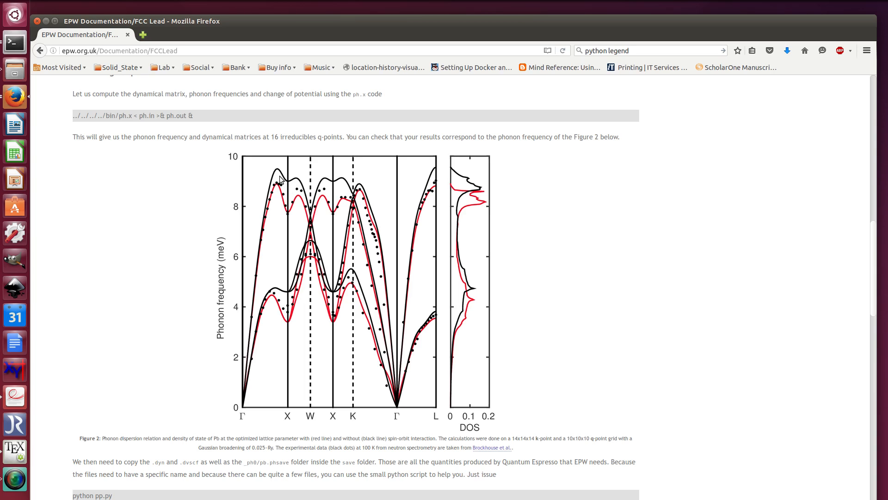
scroll("down", 3)
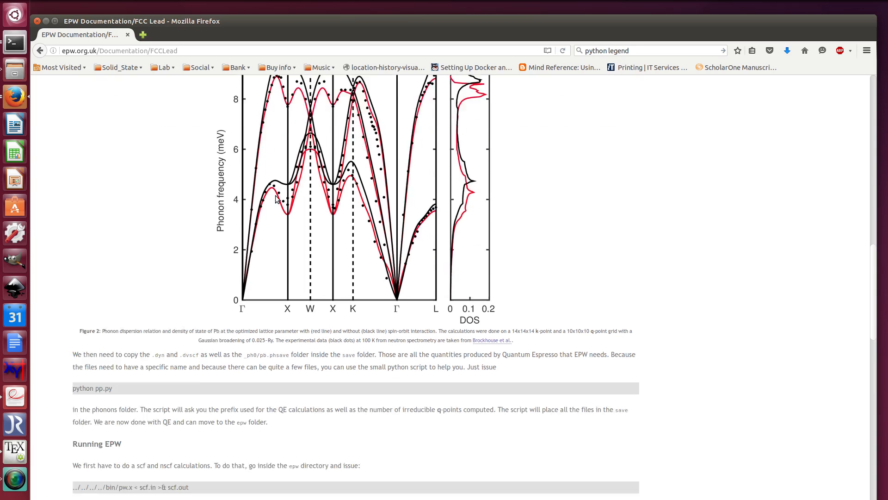
scroll("up", 3)
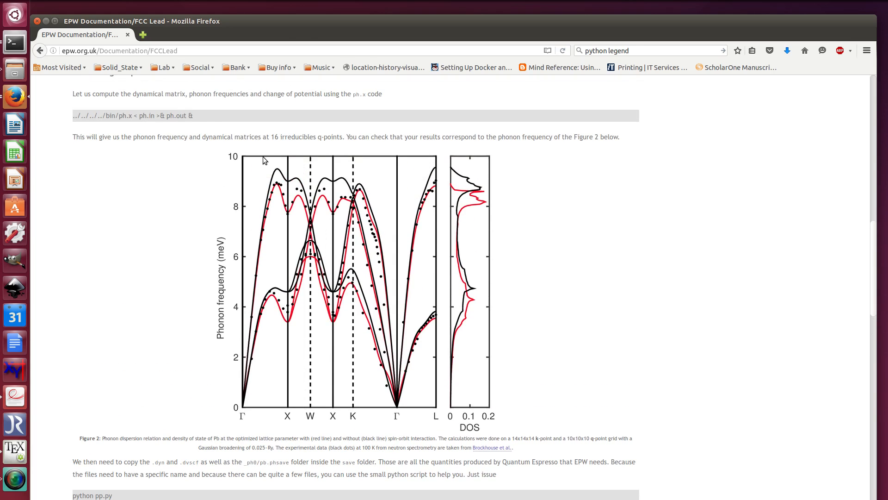
scroll("down", 3)
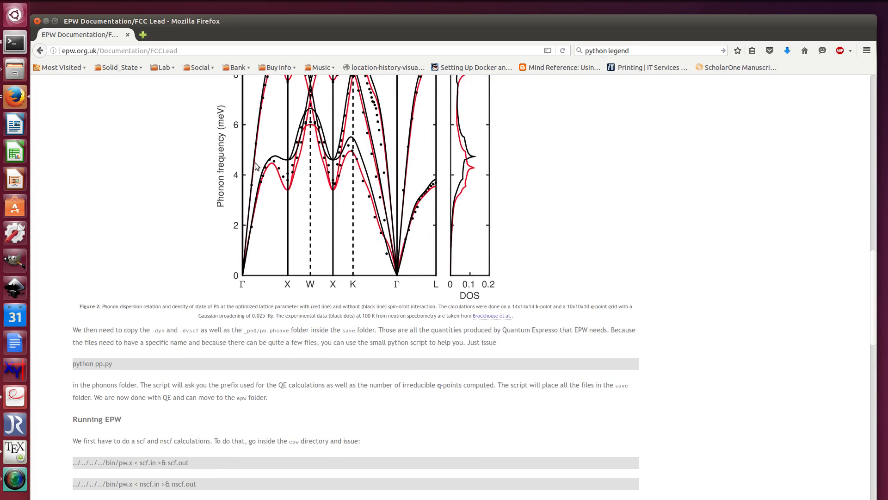
scroll("down", 3)
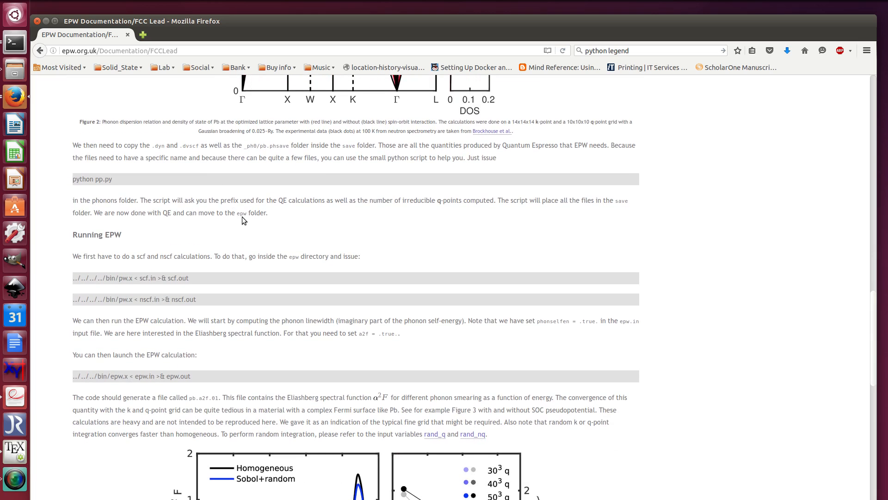
Scroll below the epw.x launch command until Figure 3 panels (a)–(d) are fully visible
scroll("down", 3)
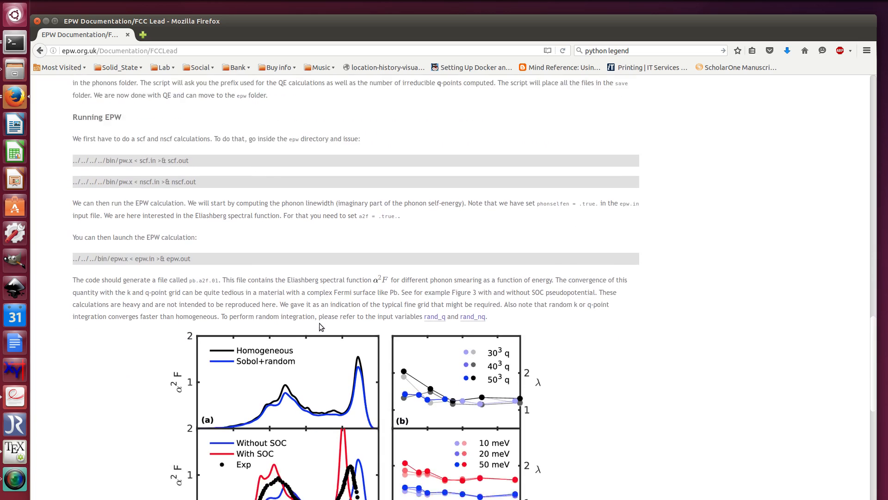
scroll("down", 3)
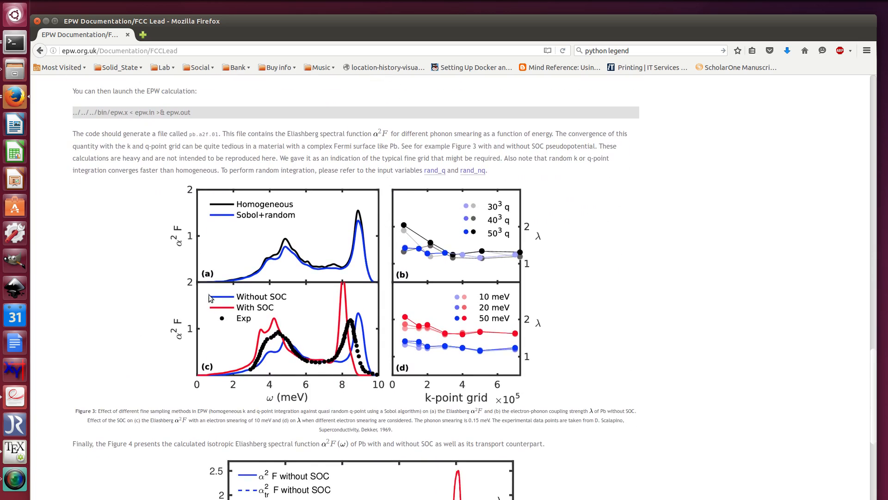
mouse_move(462, 216)
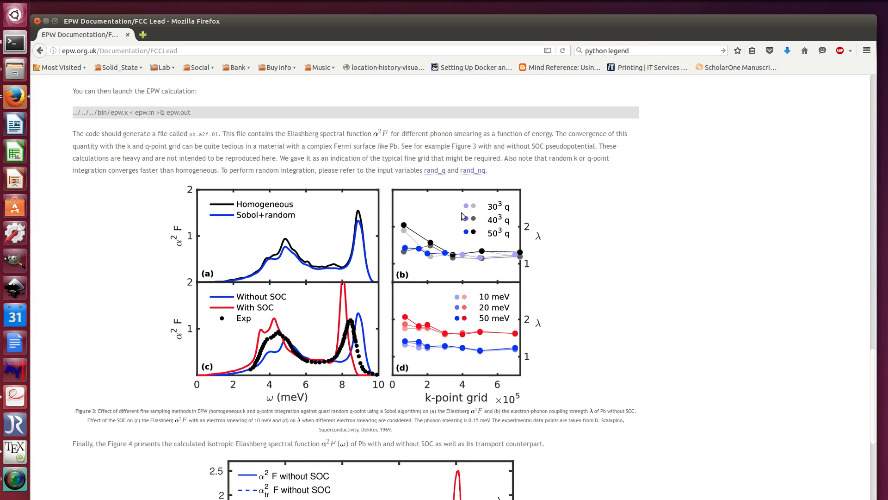
mouse_move(262, 311)
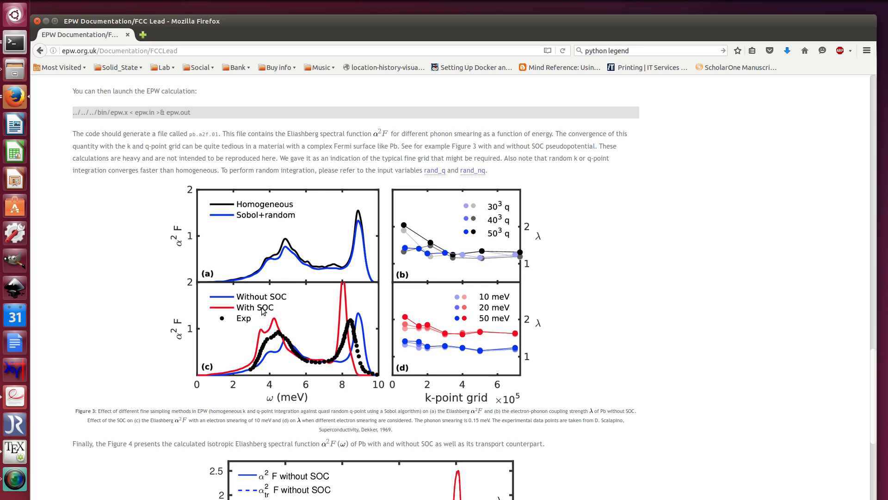
mouse_move(301, 261)
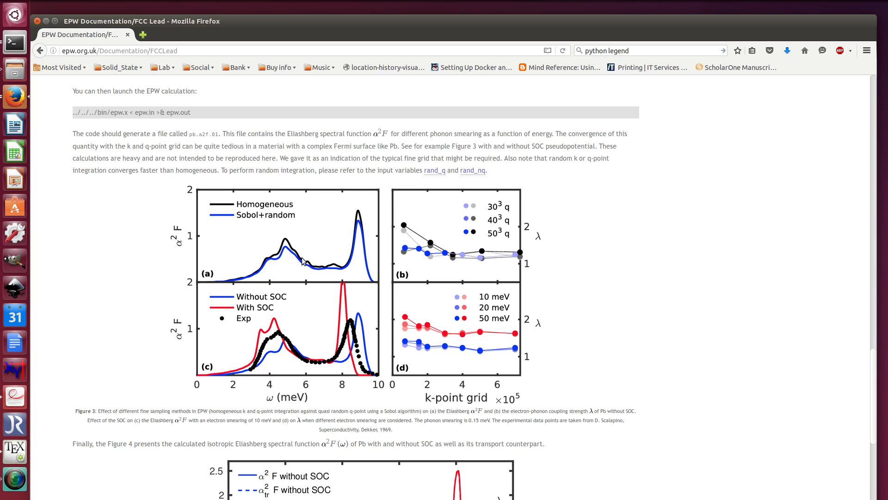
mouse_move(242, 191)
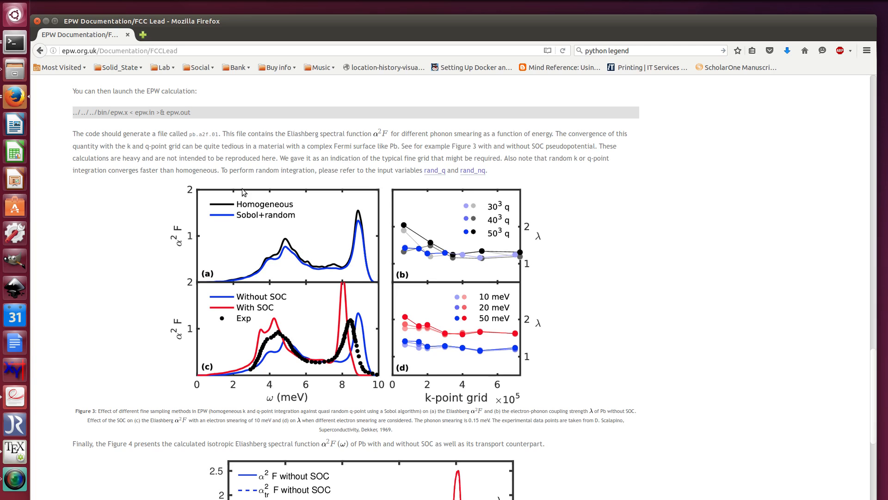
mouse_move(241, 221)
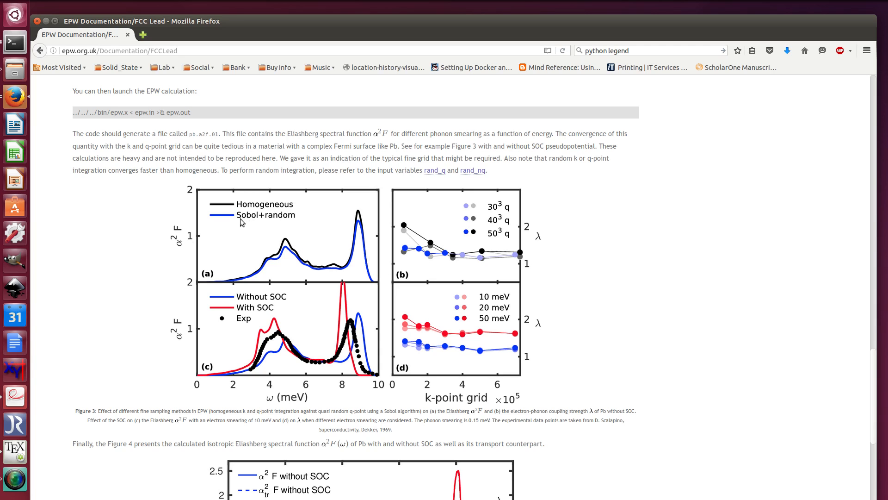
mouse_move(398, 263)
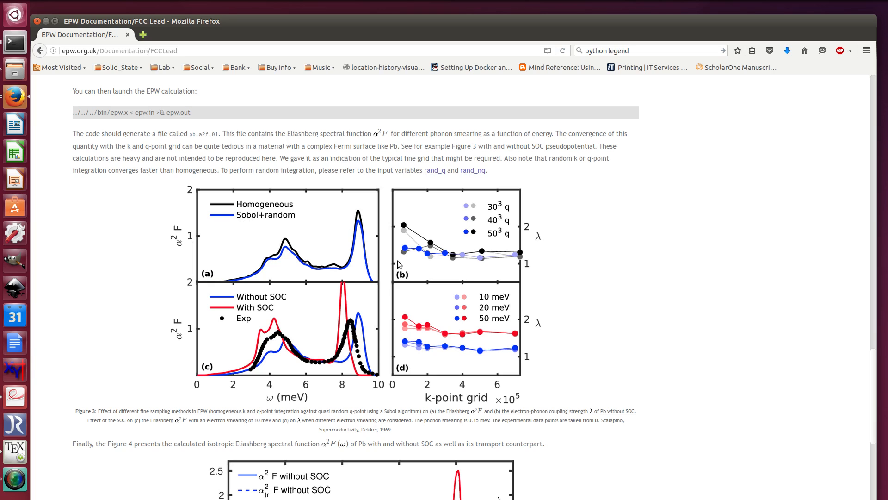
mouse_move(261, 263)
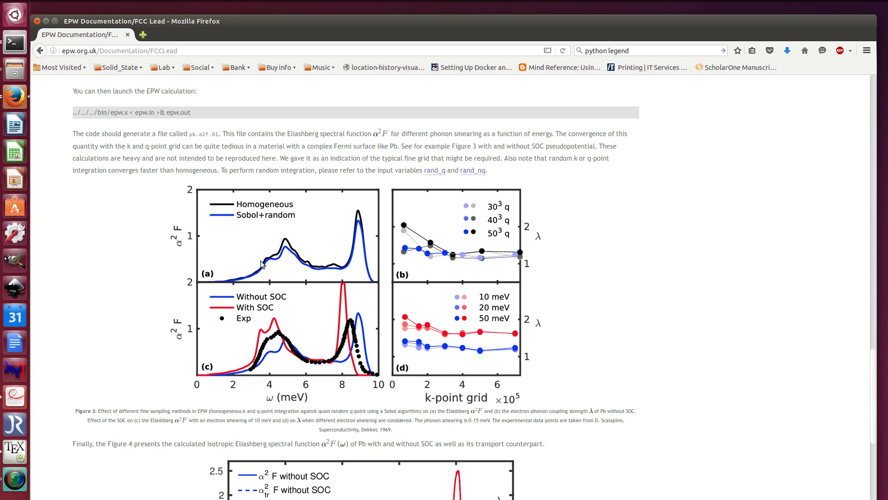
mouse_move(251, 216)
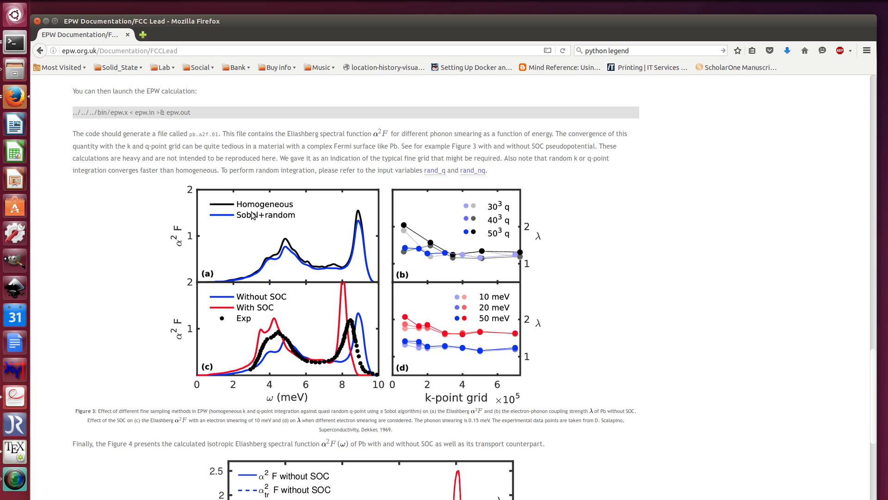
mouse_move(295, 235)
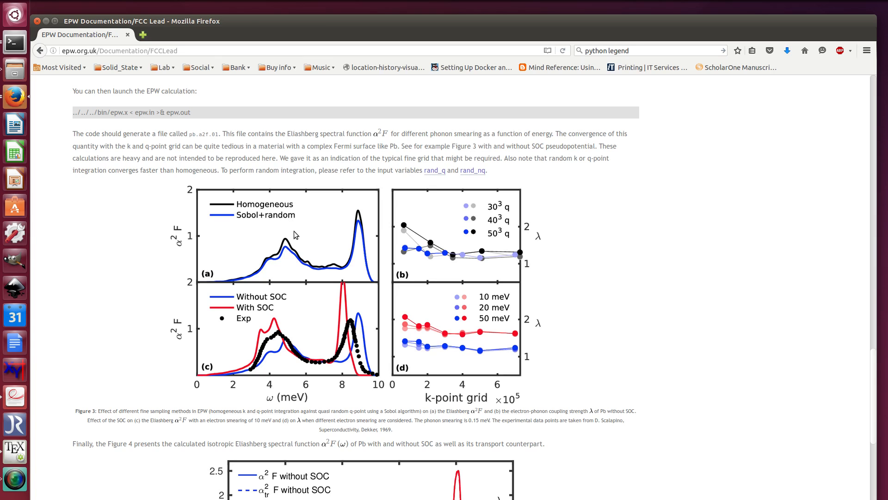
mouse_move(297, 254)
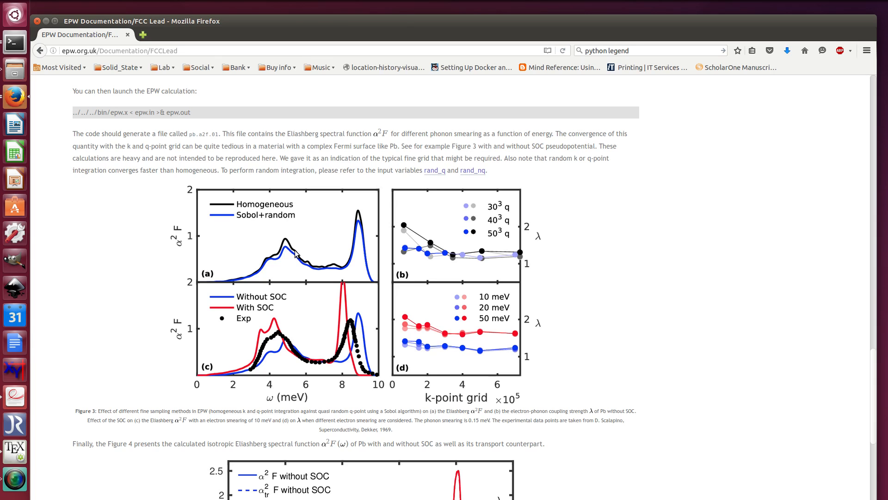
mouse_move(250, 226)
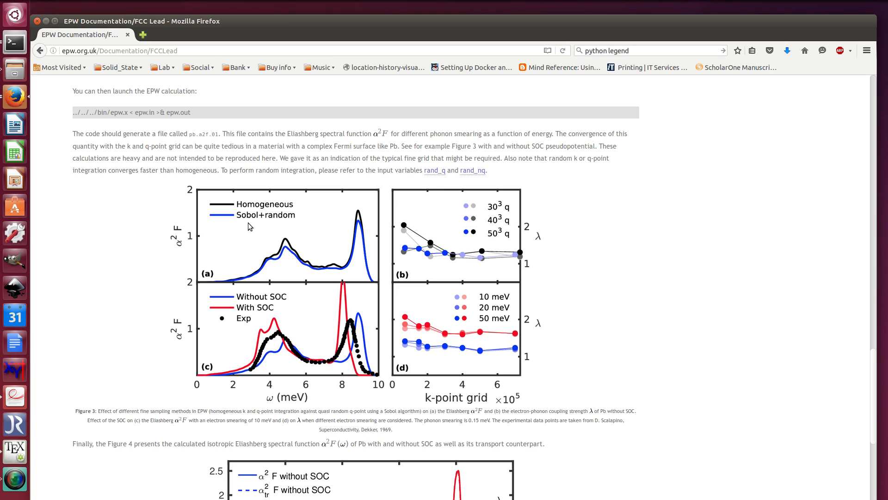
mouse_move(271, 221)
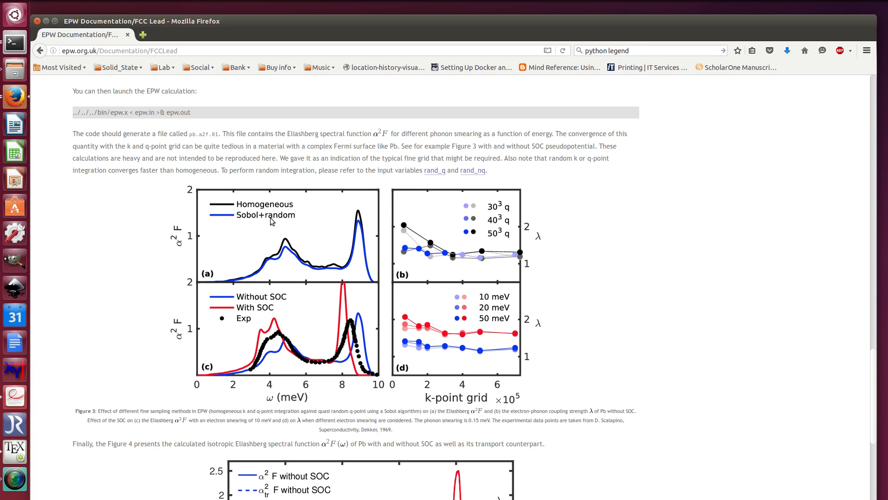
mouse_move(278, 357)
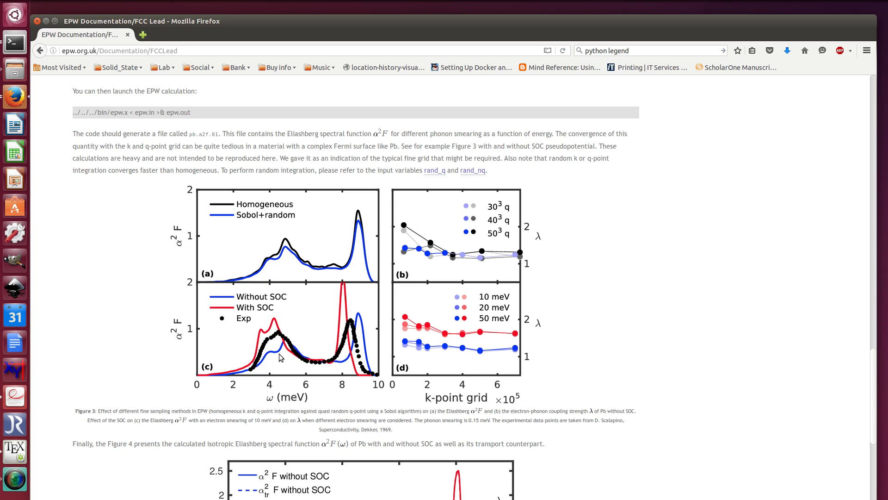
mouse_move(299, 346)
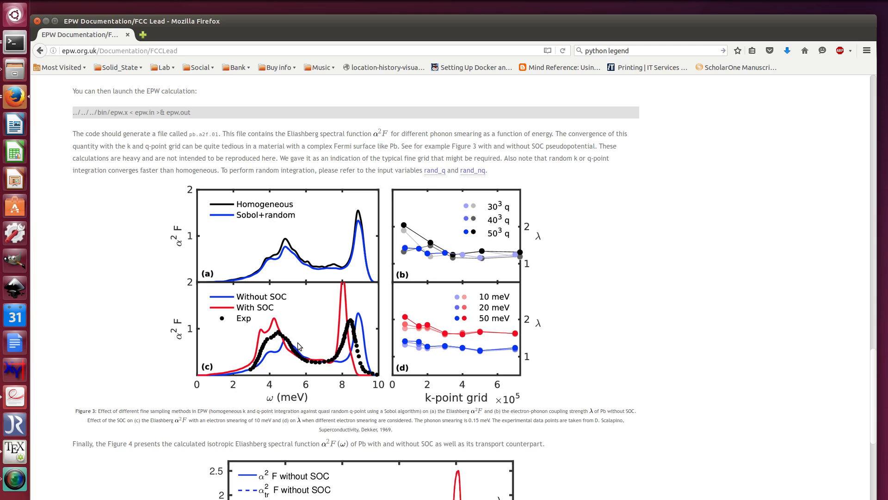
mouse_move(361, 353)
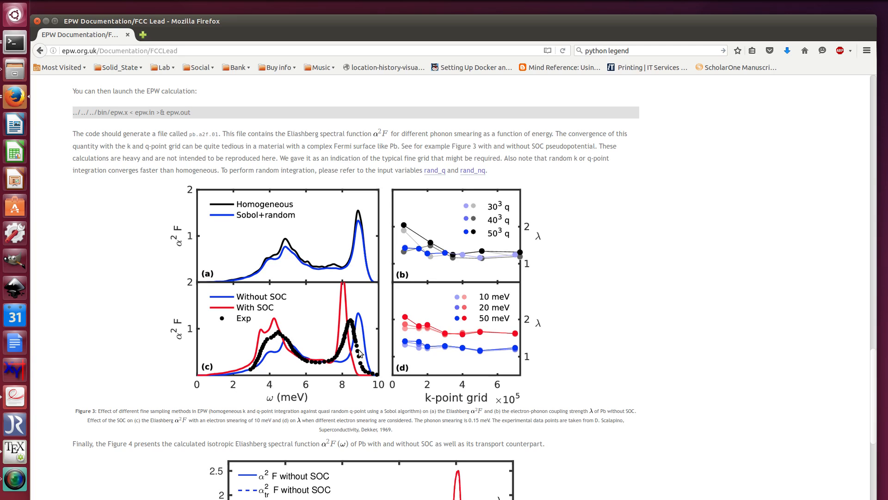
mouse_move(279, 314)
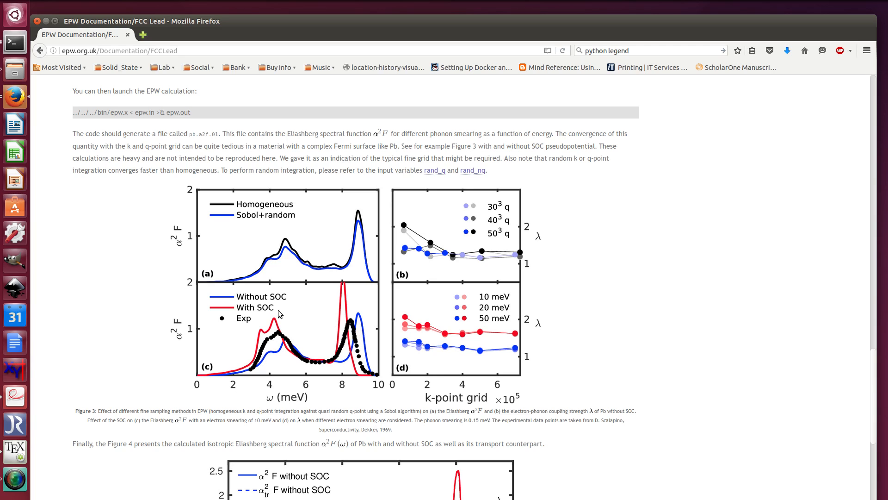
mouse_move(351, 314)
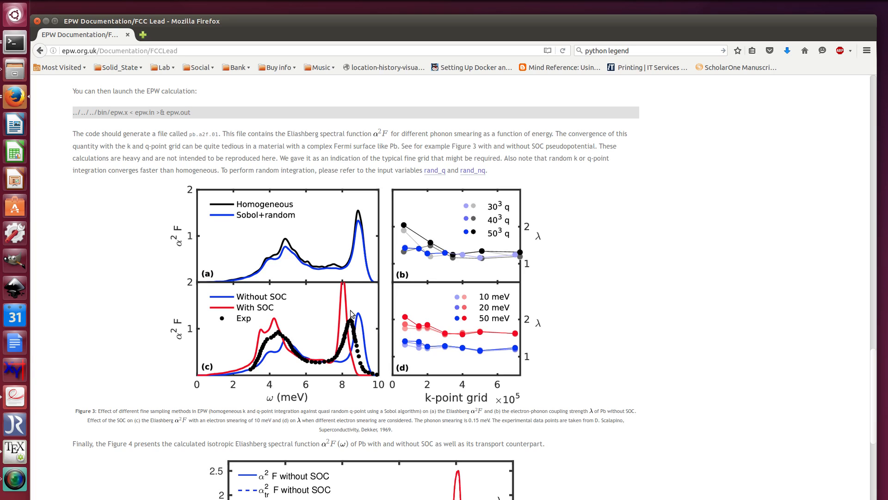
mouse_move(357, 325)
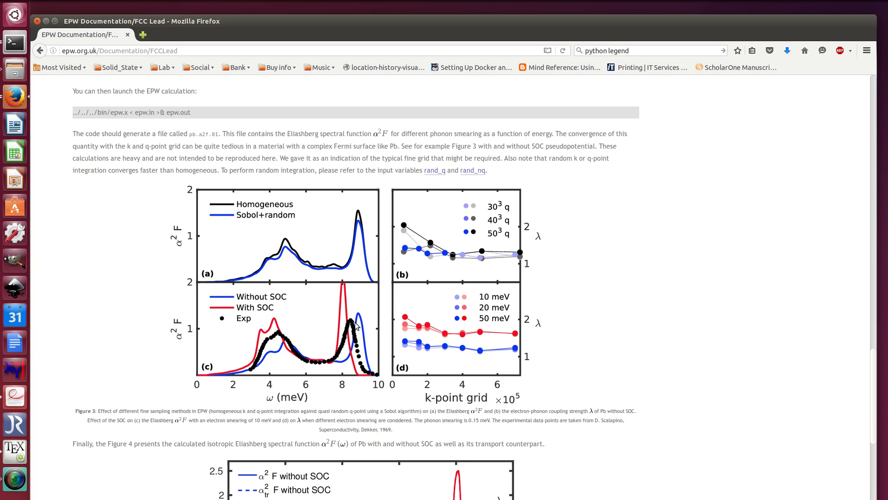
mouse_move(288, 337)
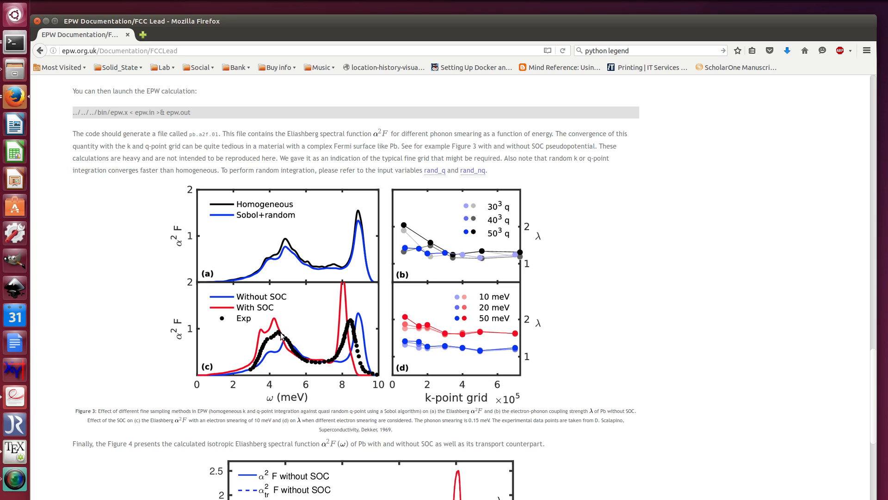
mouse_move(234, 361)
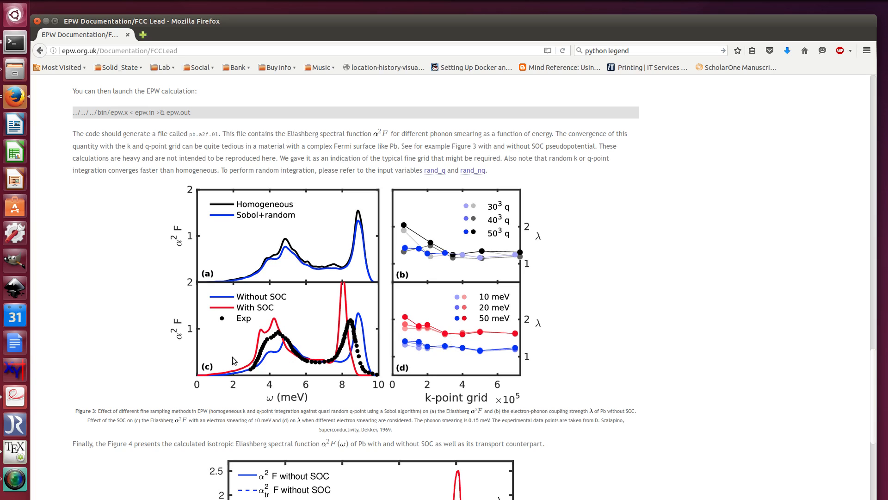
mouse_move(257, 370)
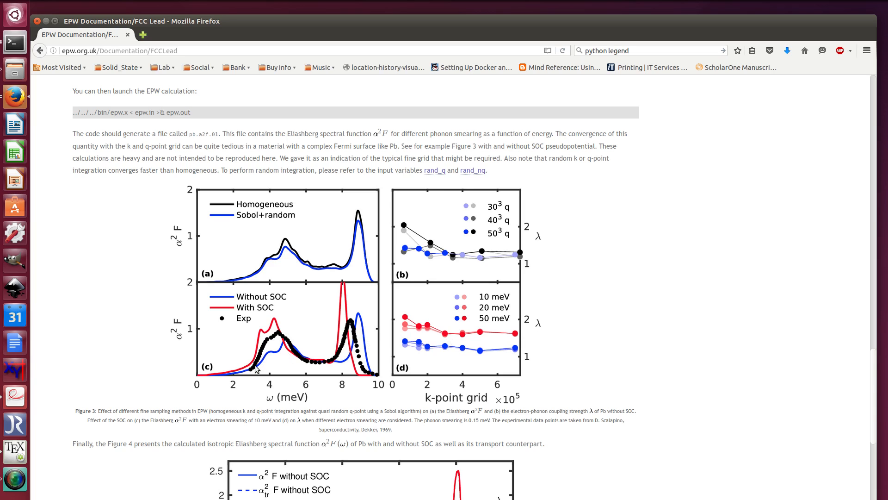
mouse_move(366, 373)
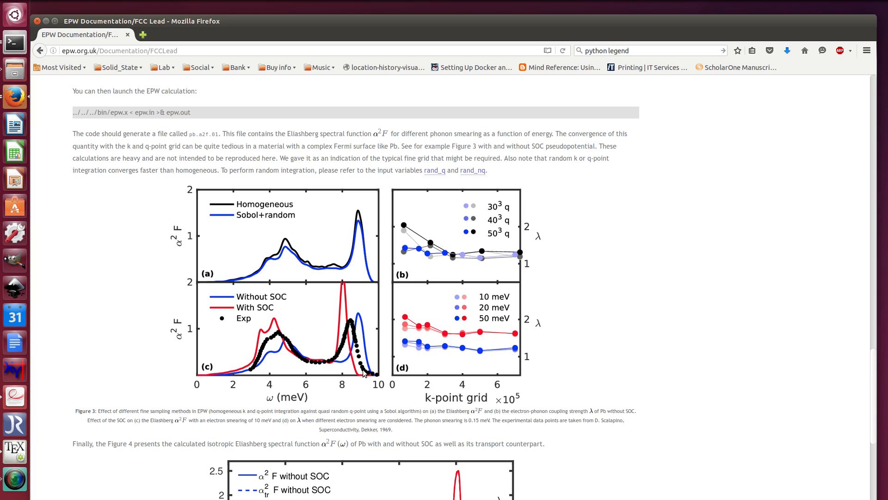
mouse_move(445, 353)
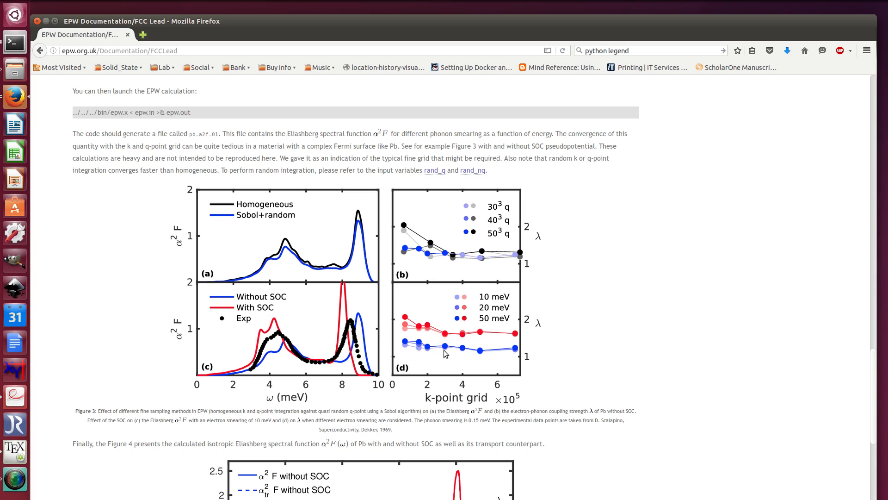
mouse_move(520, 340)
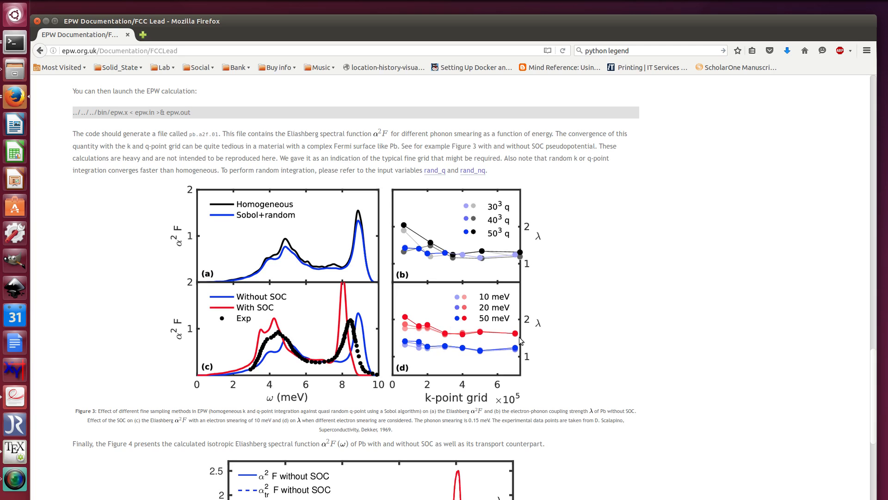
mouse_move(514, 343)
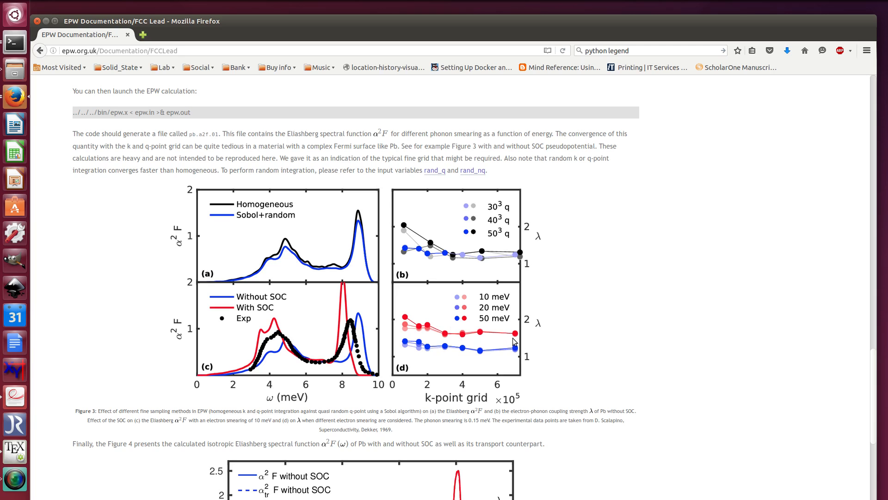
mouse_move(524, 345)
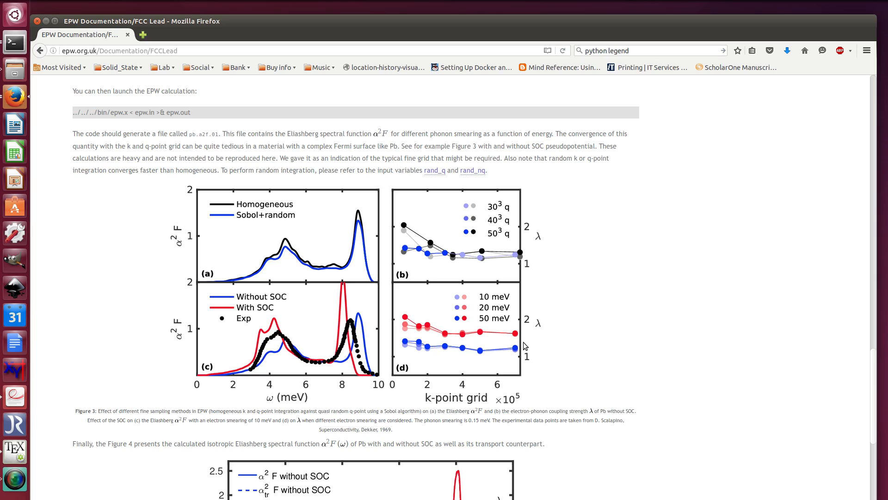
mouse_move(518, 355)
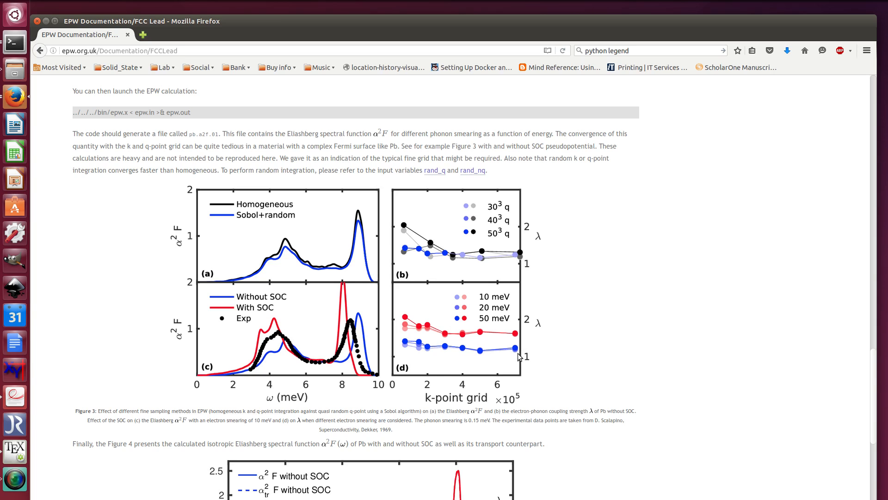
Scroll to Figure 4, Pb's isotropic Eliashberg spectral function, above the expert-user note
scroll("down", 3)
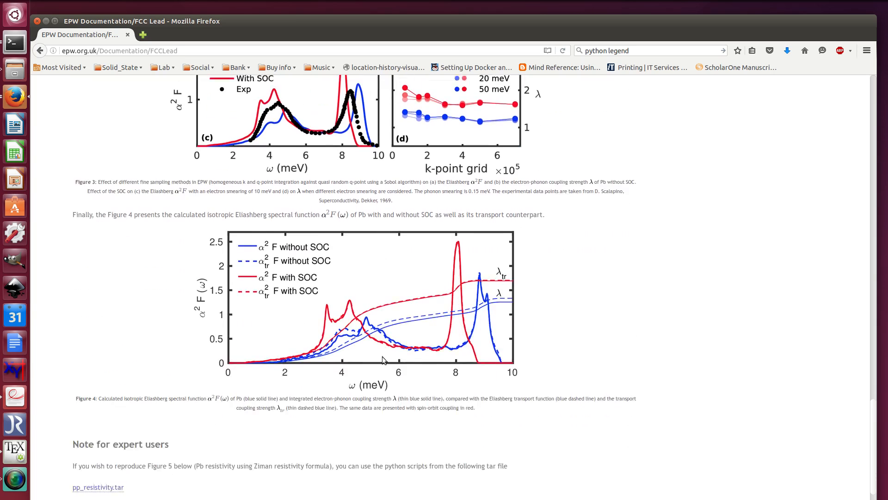
scroll("down", 3)
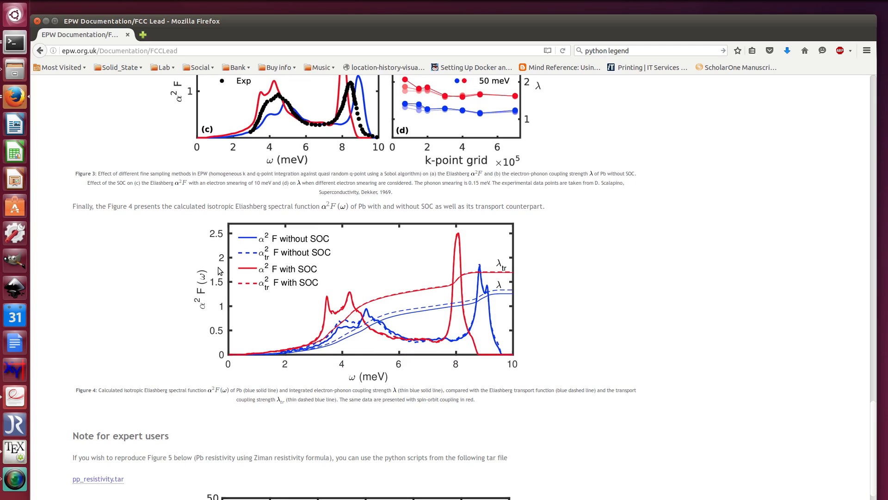
mouse_move(5, 404)
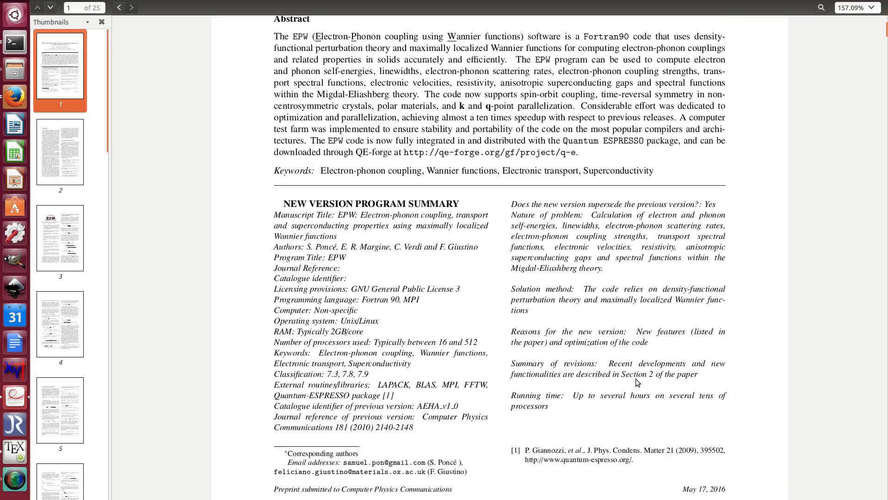
Jump to page 4 of the EPW paper and browse its Eliashberg spectral function equations
left_click(60, 238)
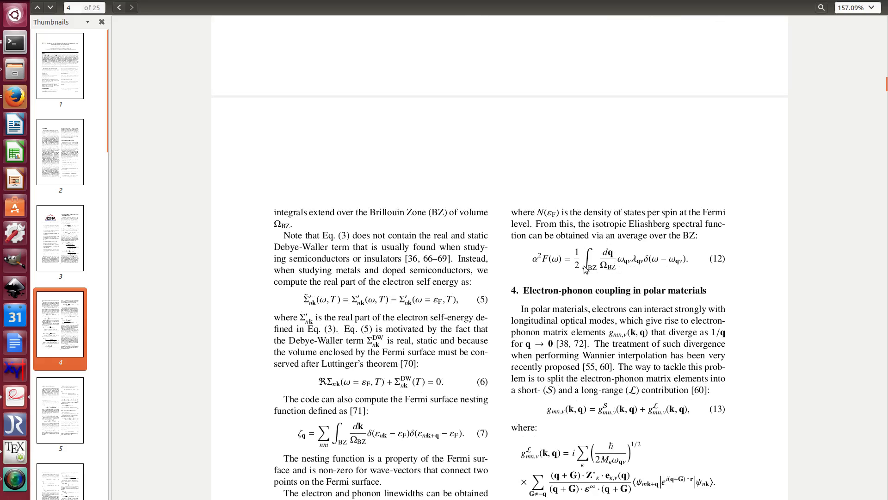
scroll("down", 3)
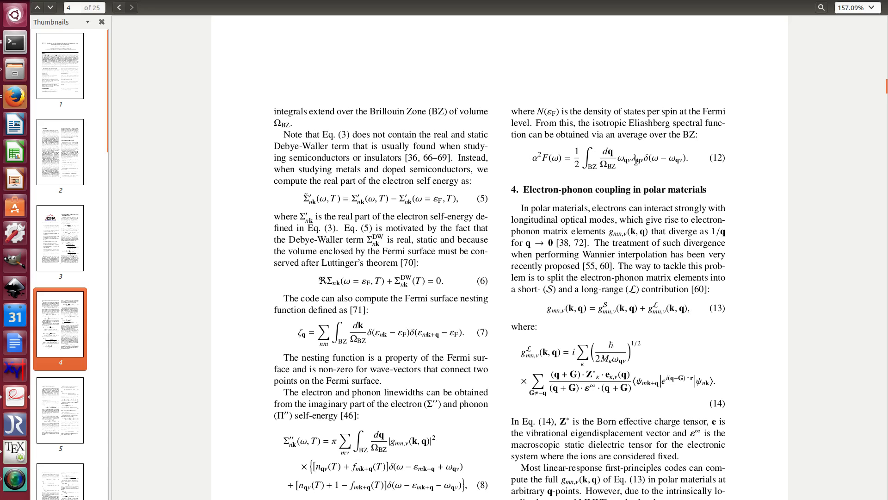
scroll("down", 3)
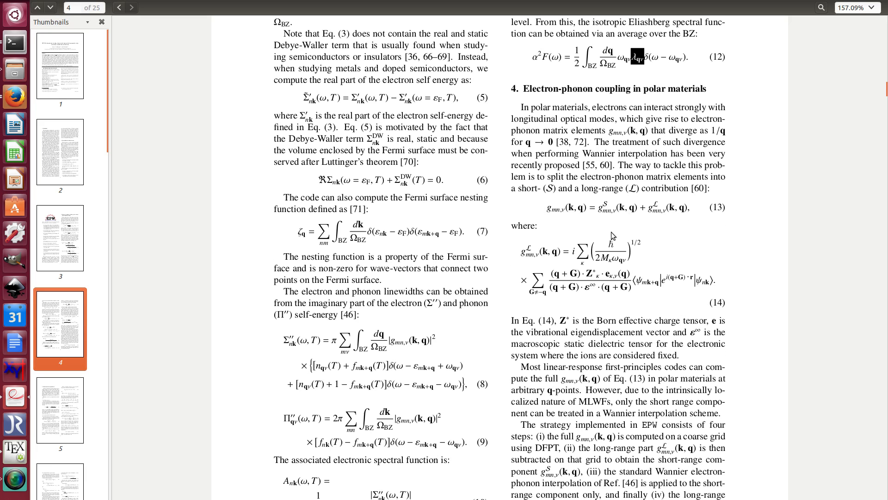
scroll("down", 3)
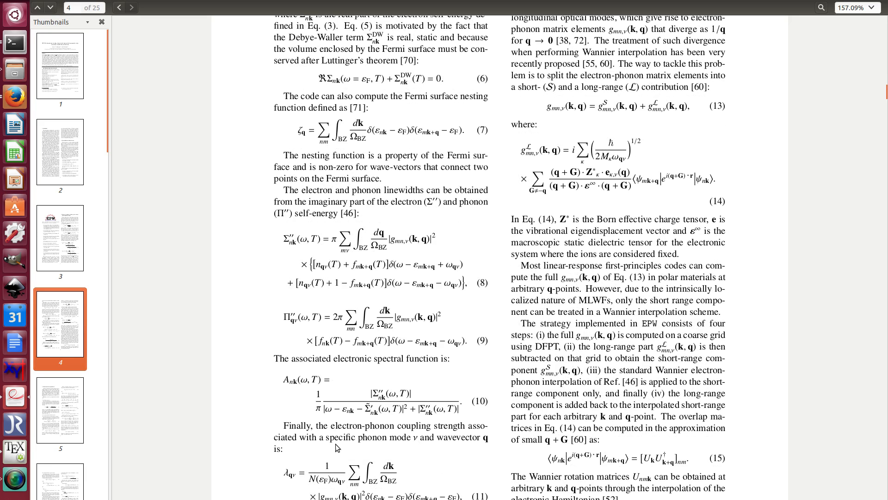
mouse_move(332, 477)
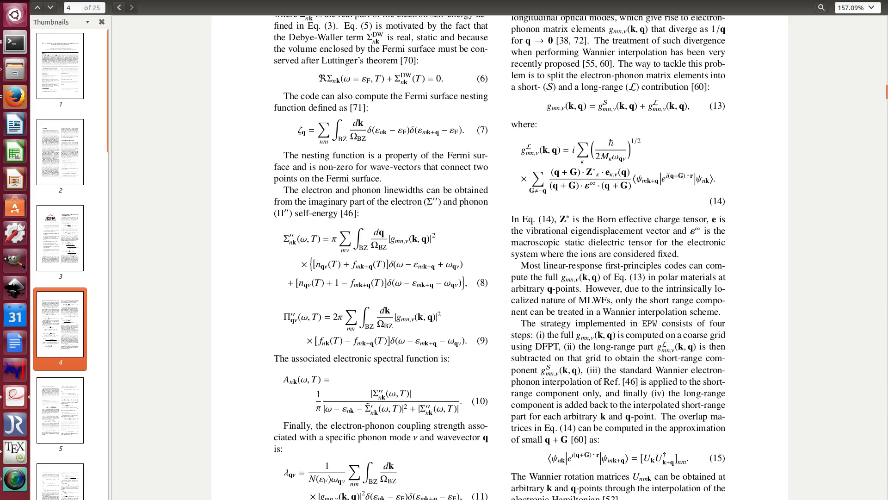
double_click(347, 496)
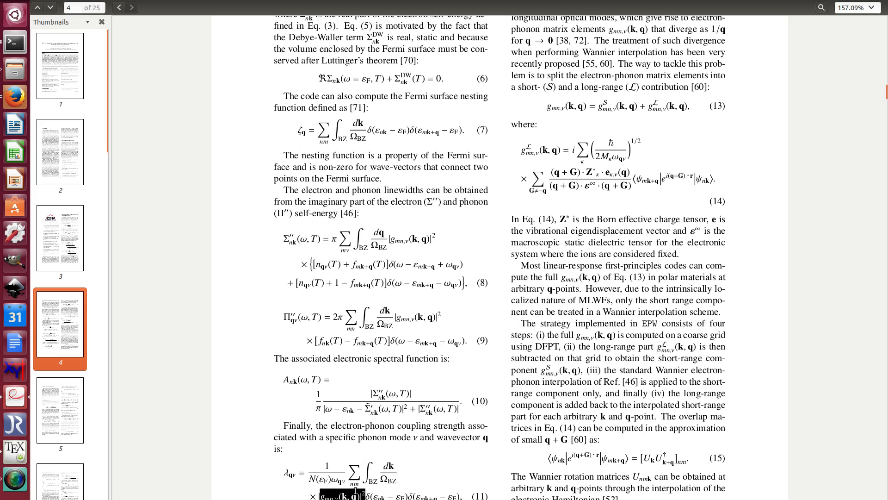
scroll("up", 3)
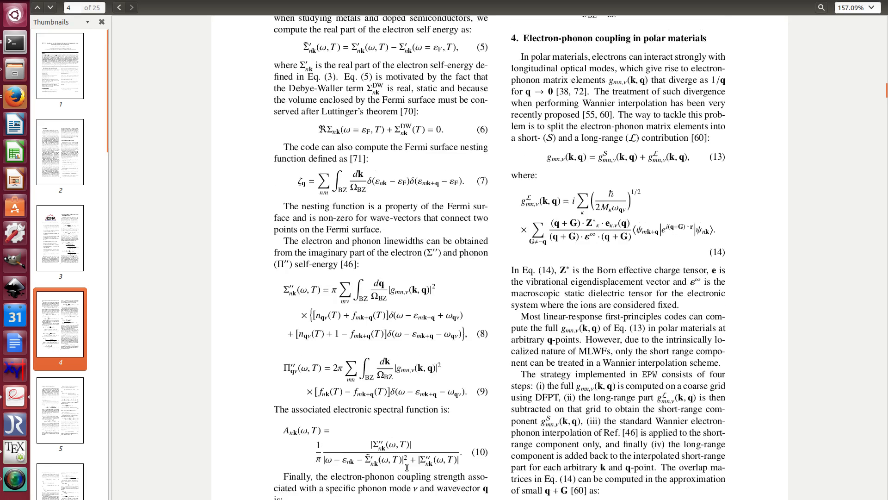
scroll("up", 3)
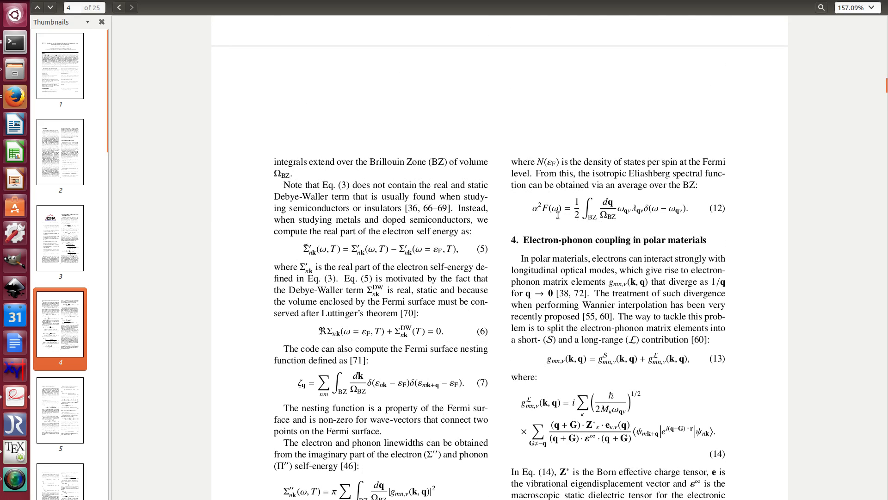
mouse_move(524, 433)
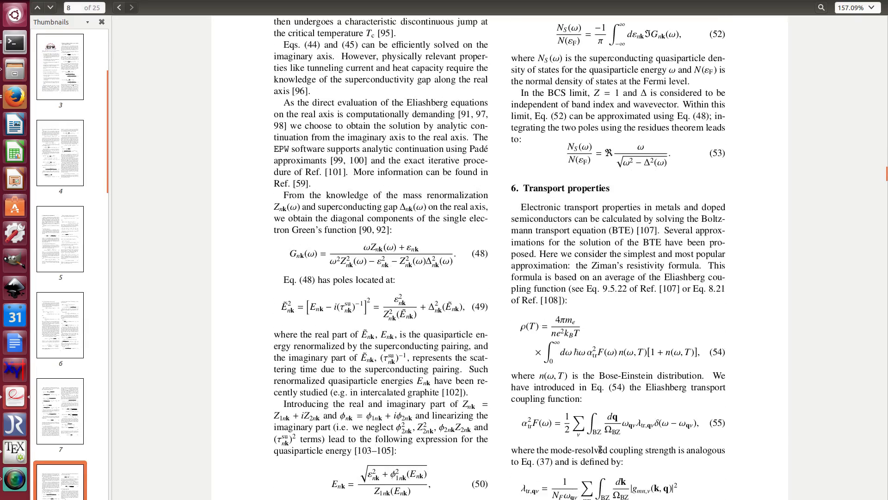
scroll("down", 3)
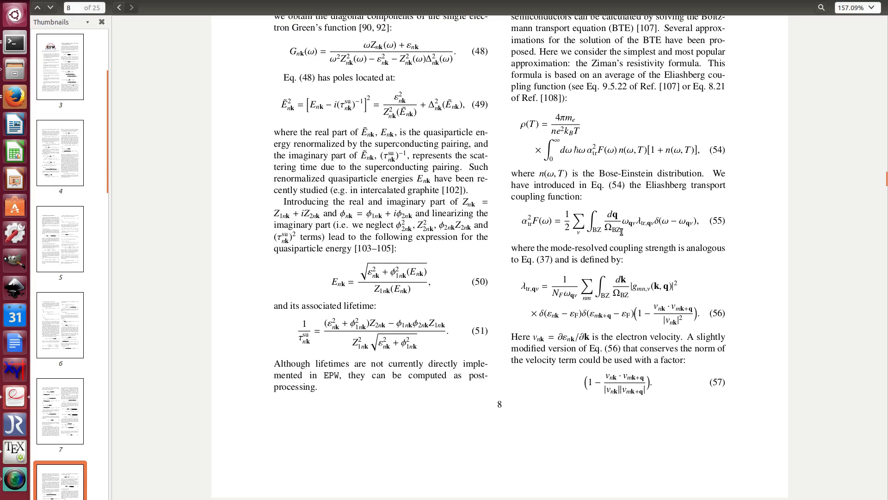
mouse_move(654, 234)
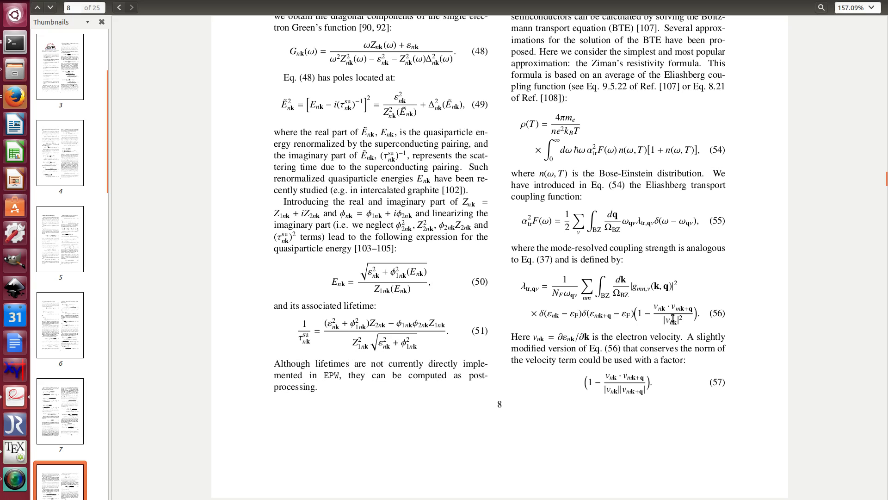
mouse_move(516, 307)
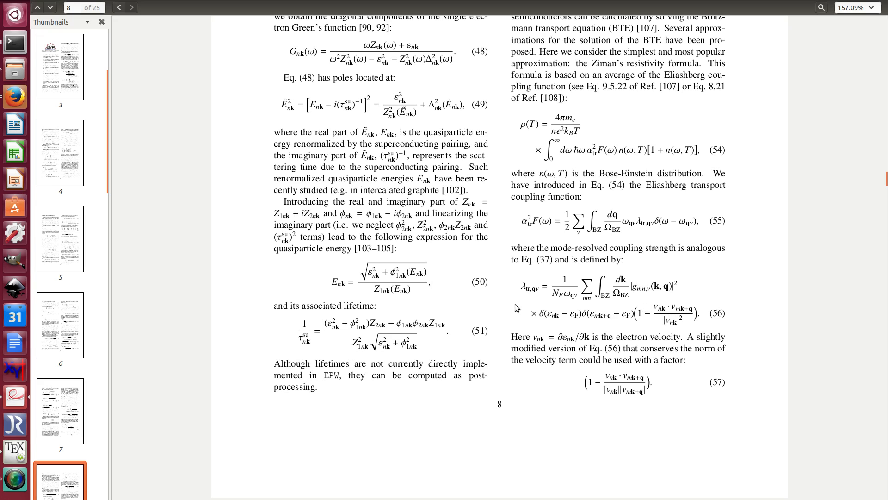
mouse_move(15, 96)
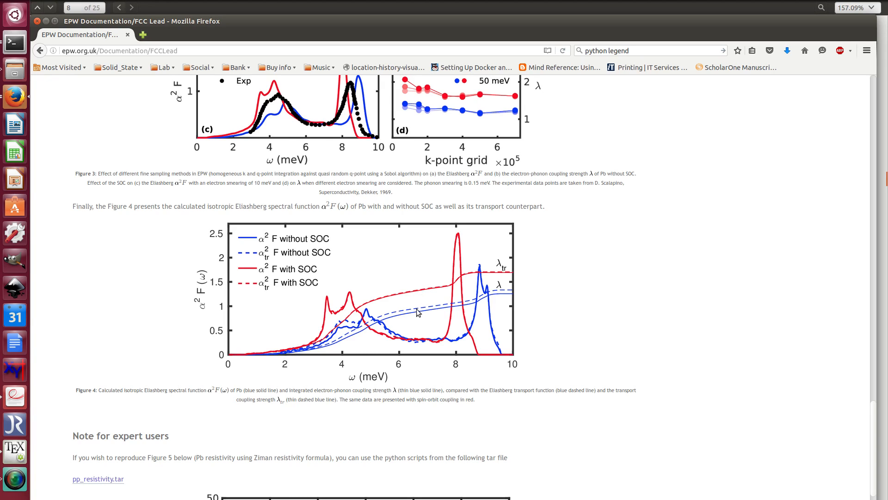
mouse_move(270, 231)
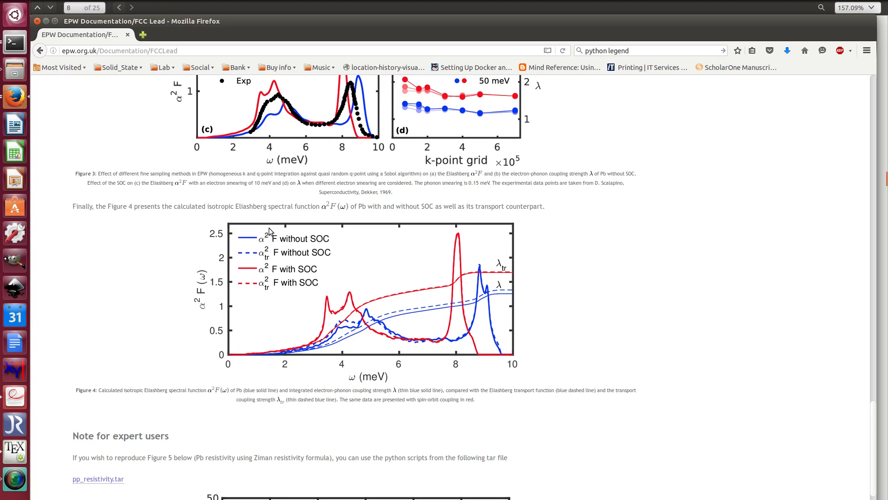
mouse_move(274, 239)
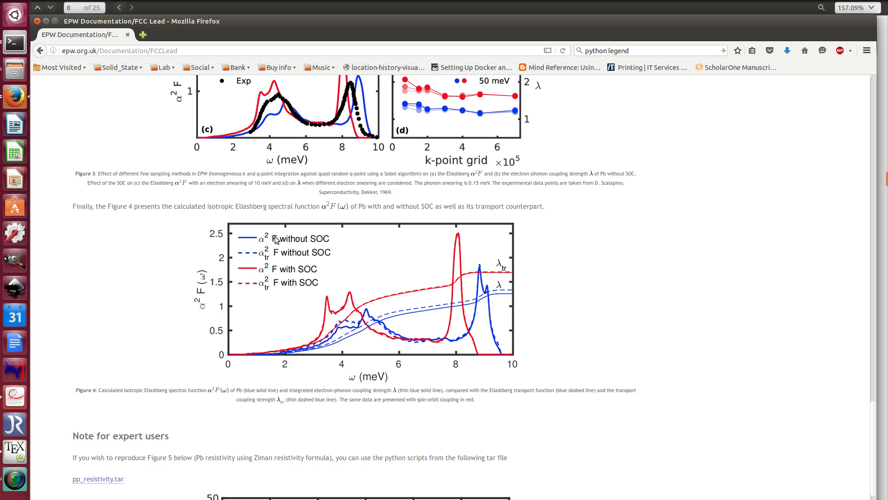
mouse_move(509, 290)
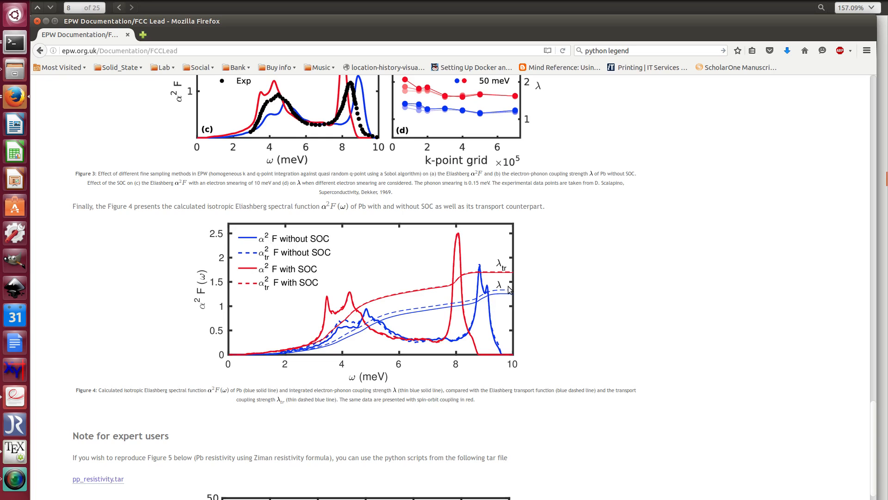
mouse_move(513, 310)
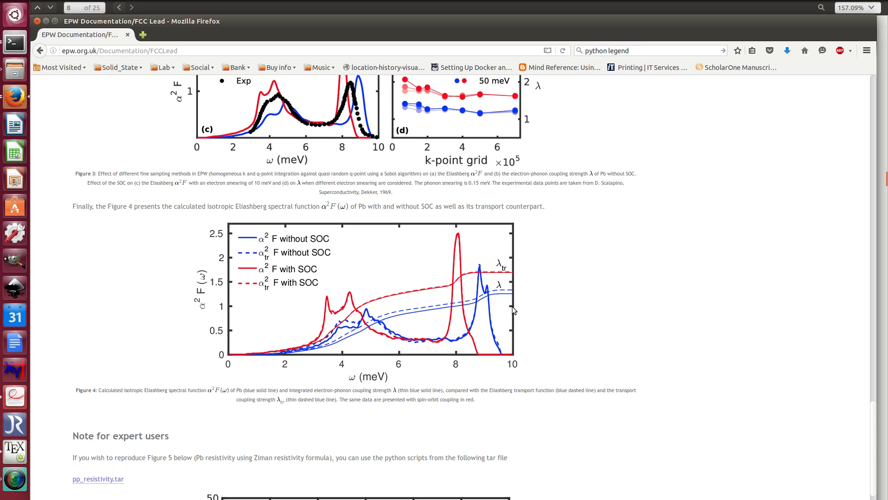
mouse_move(252, 430)
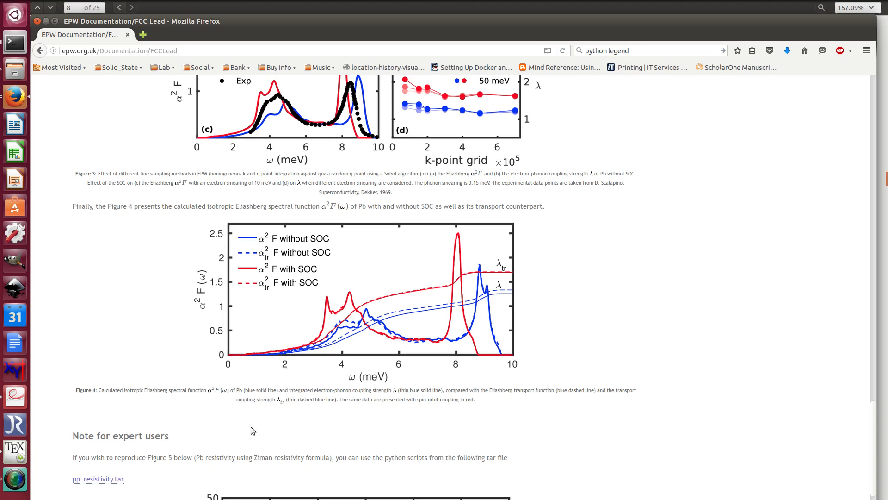
Scroll to Figure 5, Pb resistivity with and without SOC, and the pp_resistivity.tar link
scroll("down", 3)
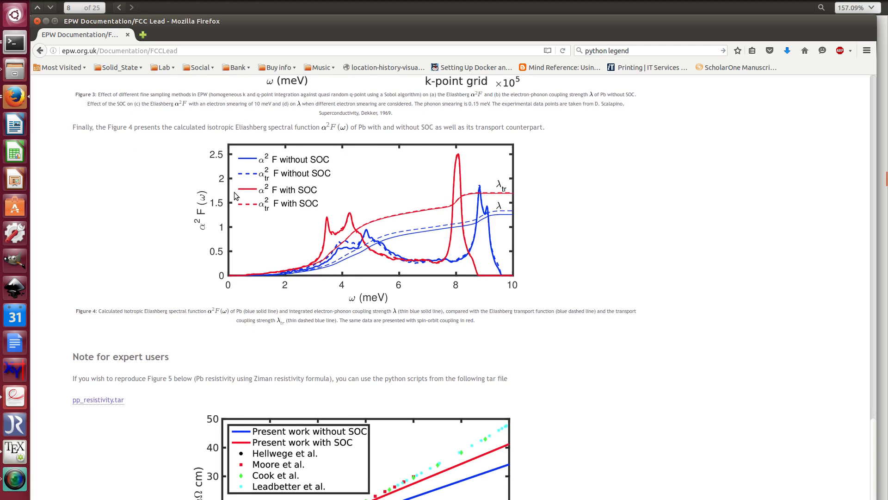
mouse_move(312, 34)
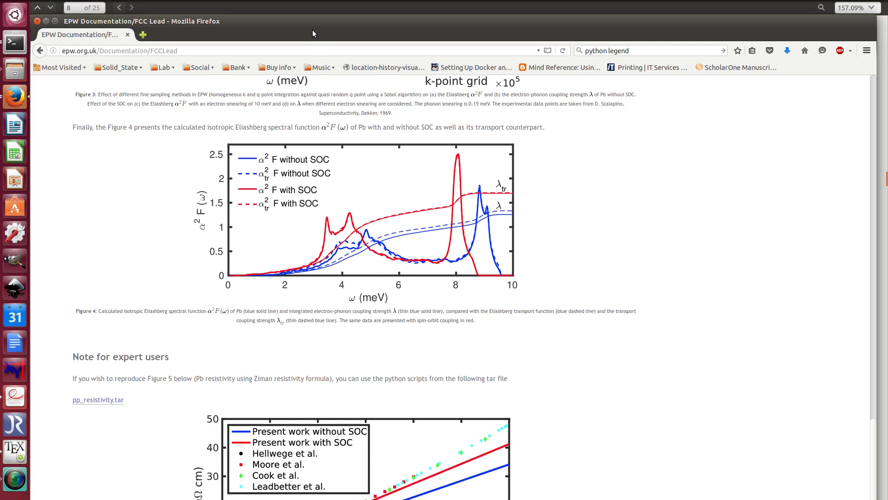
scroll("down", 3)
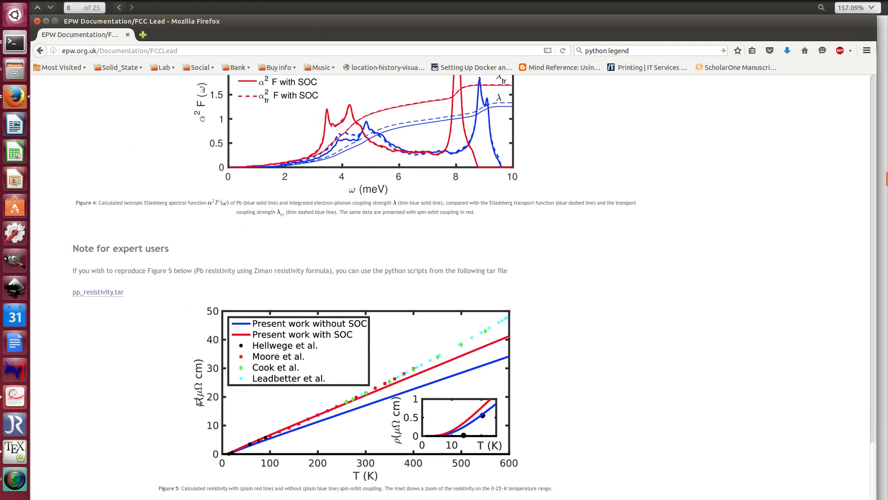
mouse_move(207, 413)
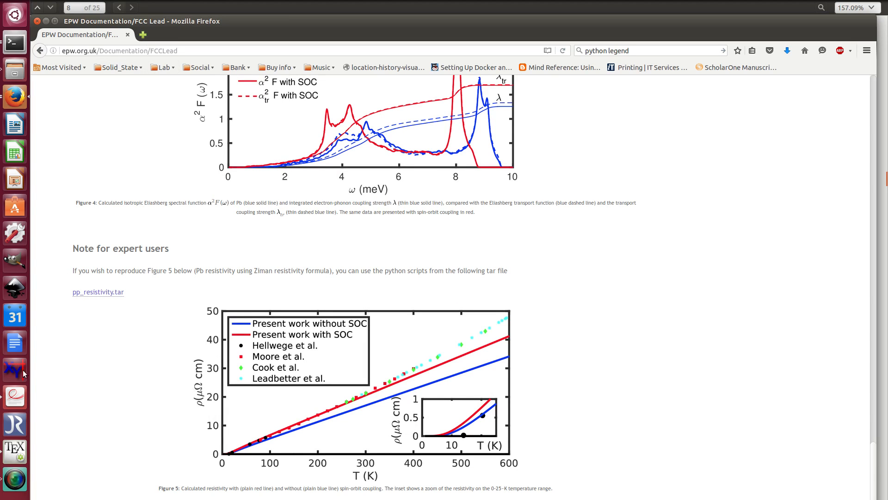
Return to page 8 of the EPW paper showing the Ziman resistivity formula, Eq. 54, with no text selected
left_click(131, 8)
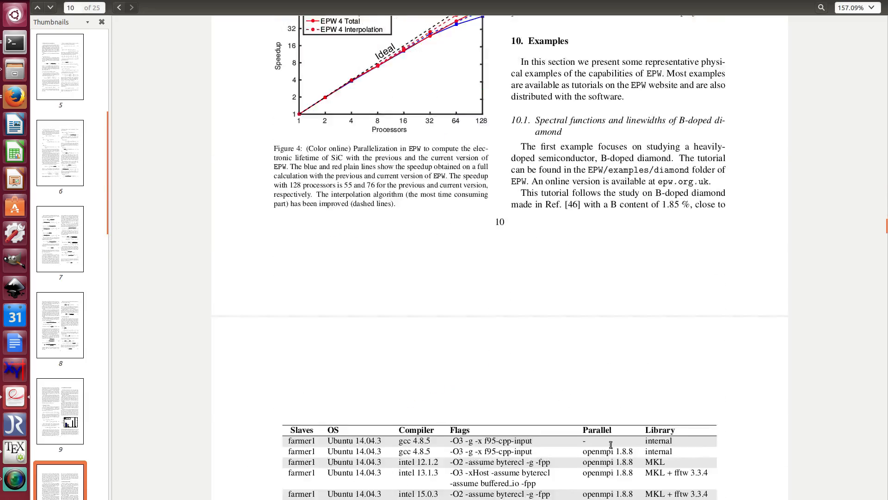
scroll("down", 3)
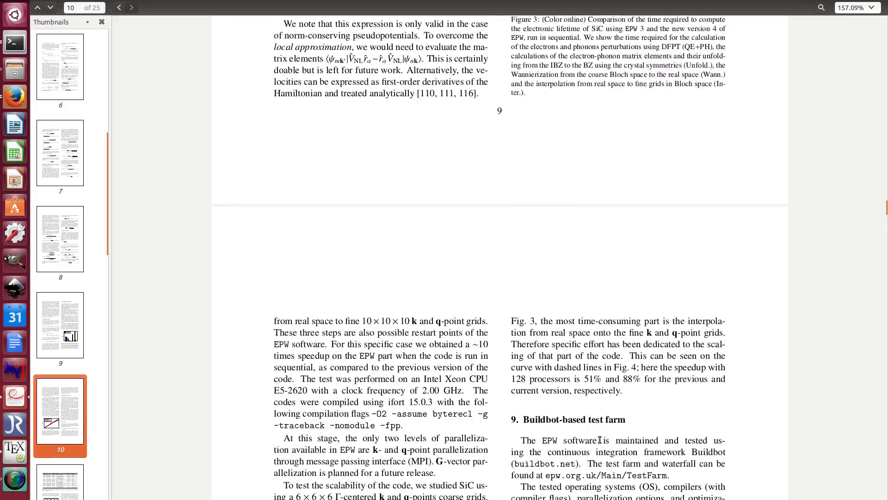
left_click(117, 7)
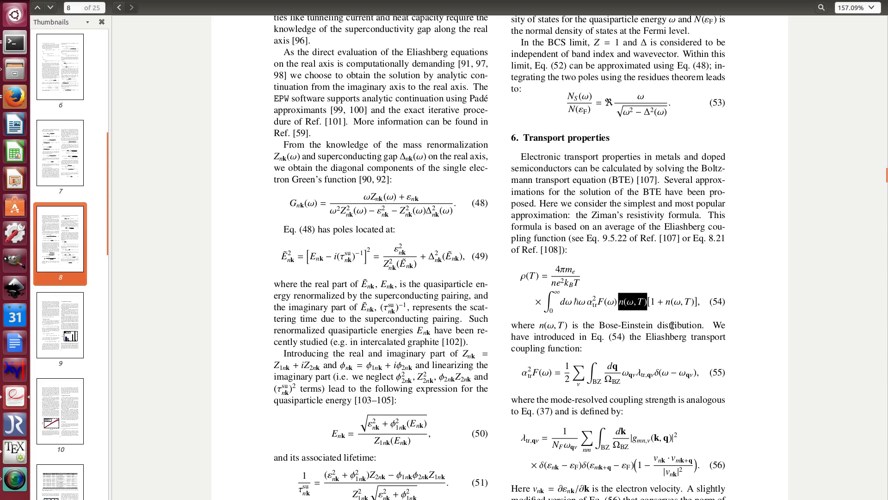
mouse_move(552, 286)
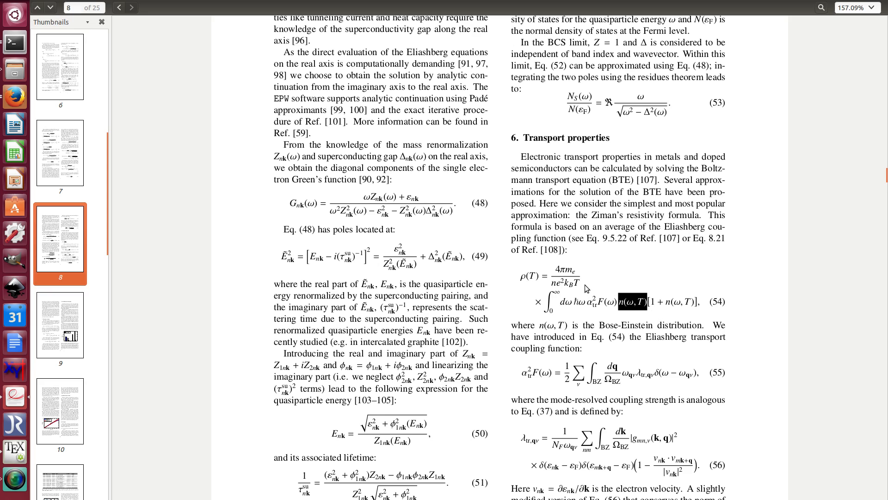
mouse_move(18, 96)
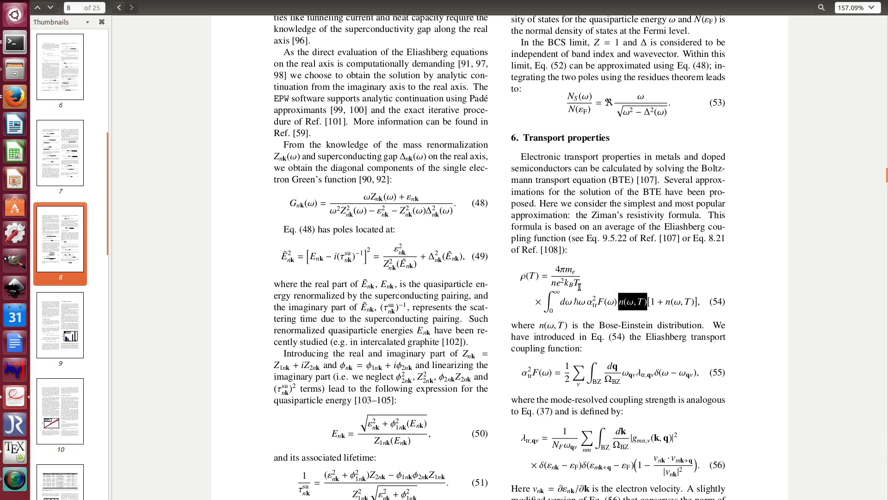
left_click(595, 302)
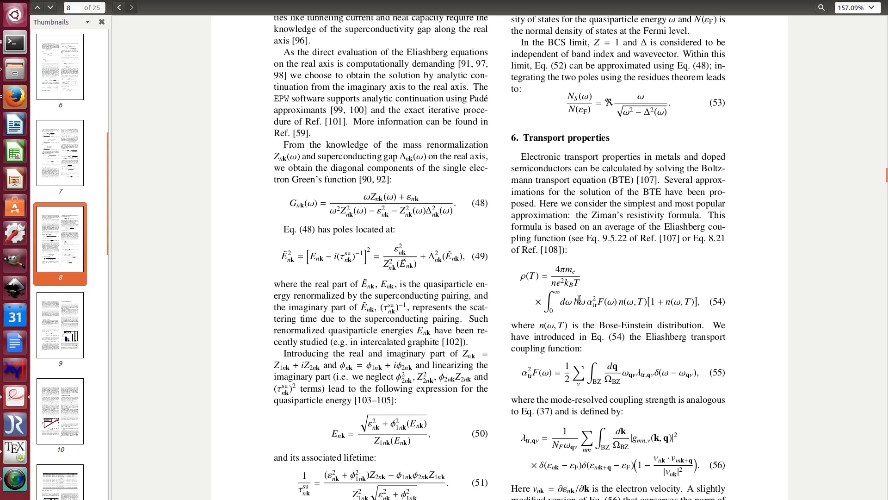
mouse_move(13, 103)
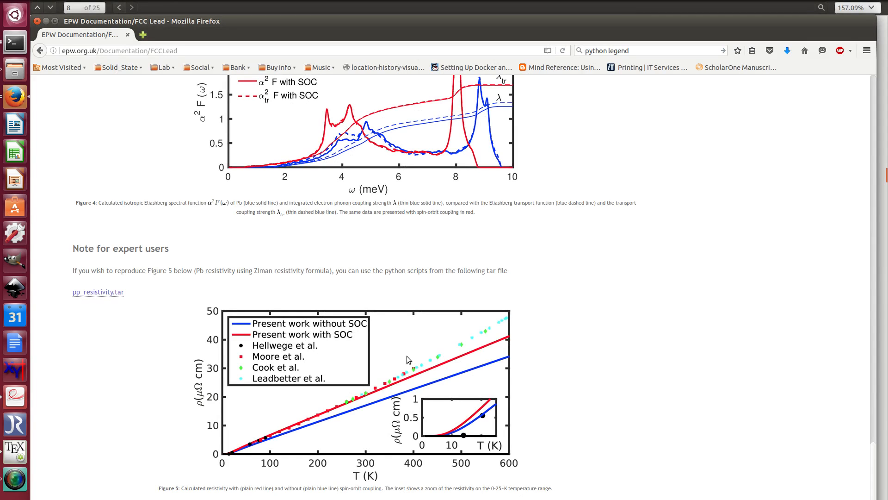
mouse_move(105, 299)
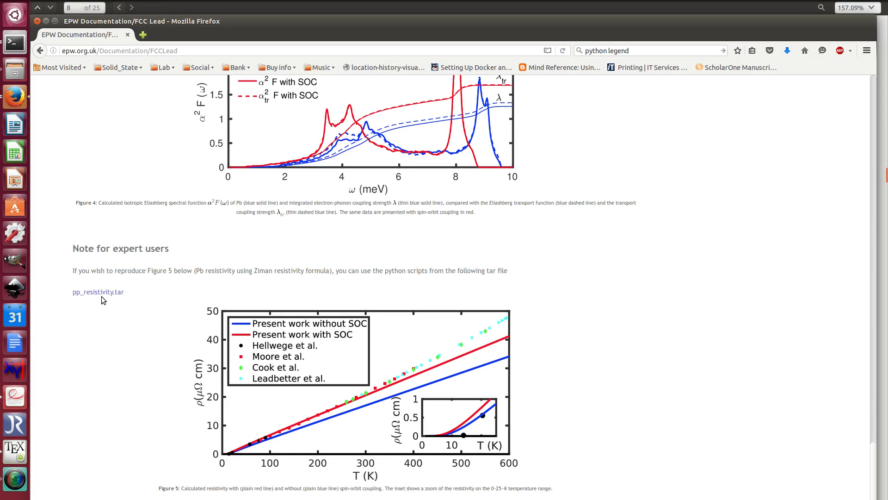
Save pp_resistivity.tar from the tutorial page into the Downloads/Tutorial folder
left_click(98, 292)
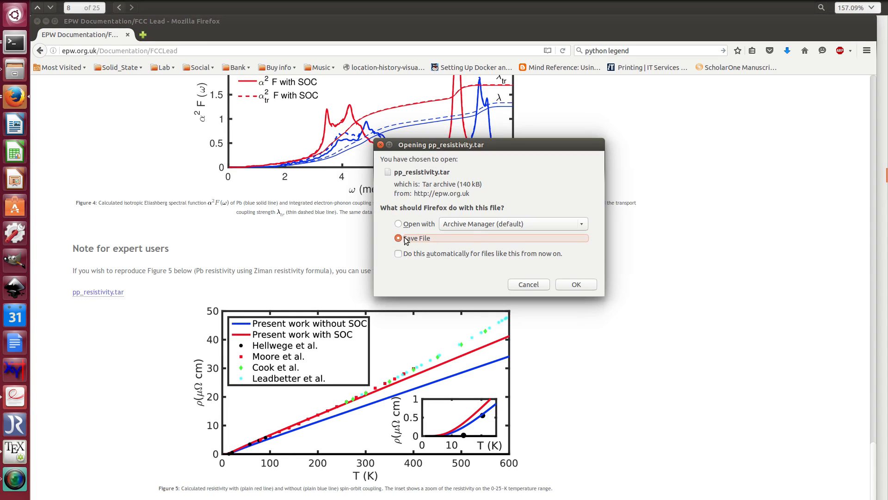
left_click(575, 284)
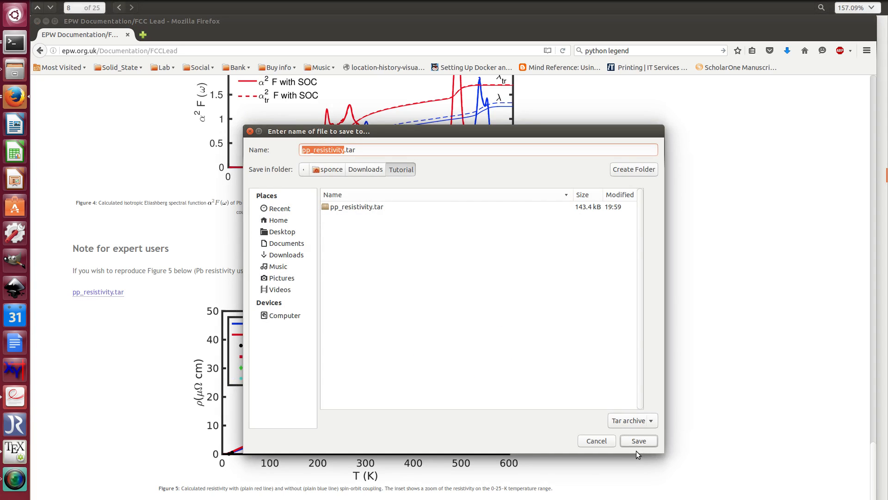
left_click(639, 440)
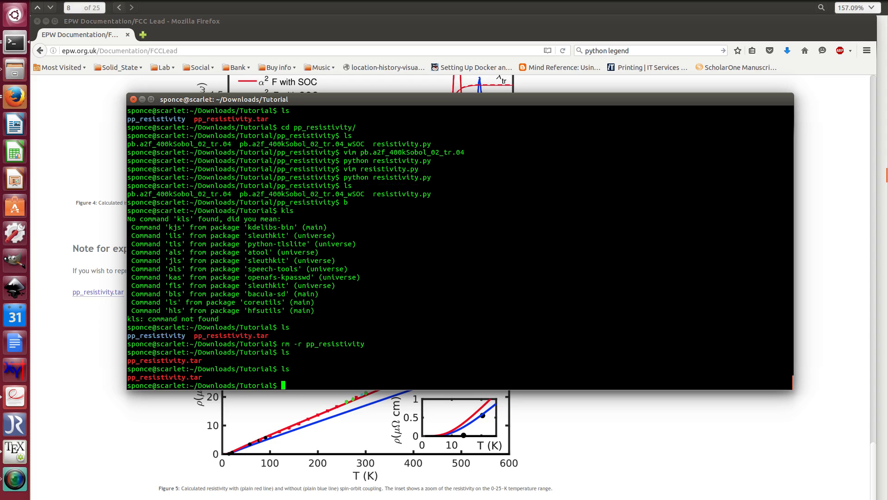
Extract pp_resistivity.tar and start a vi command on the non-SOC a2F data file
type("tar -x")
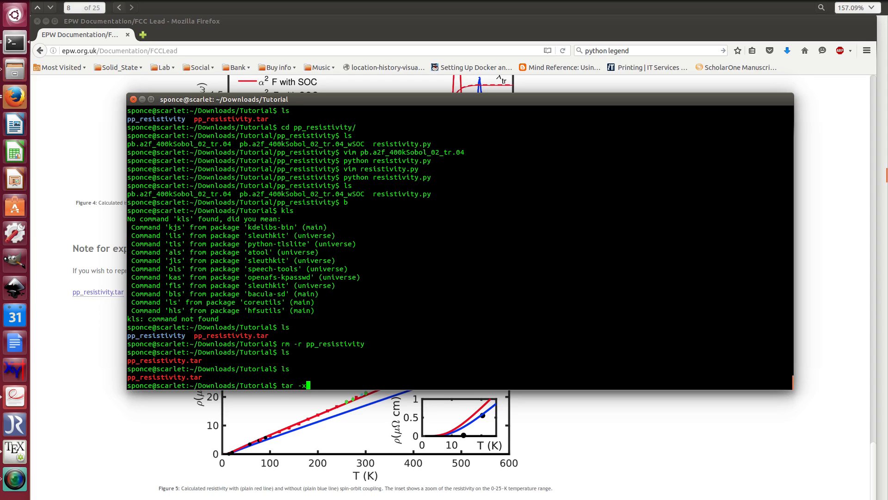
key("Return")
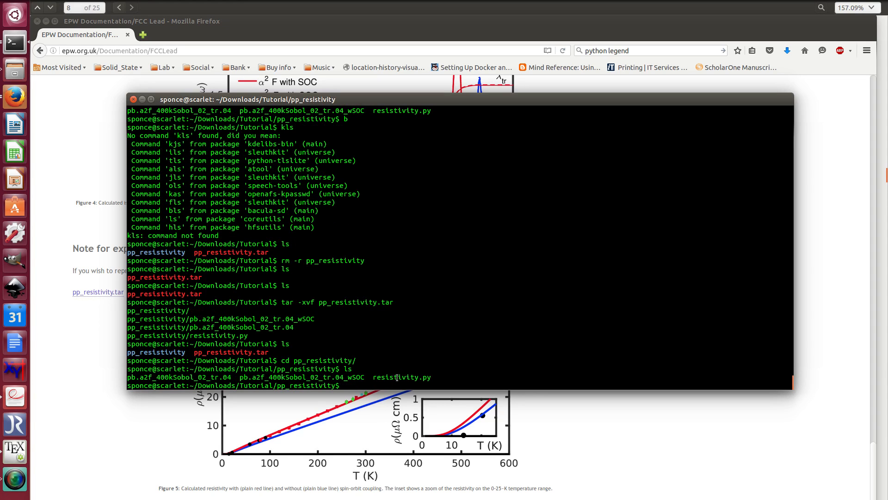
double_click(401, 376)
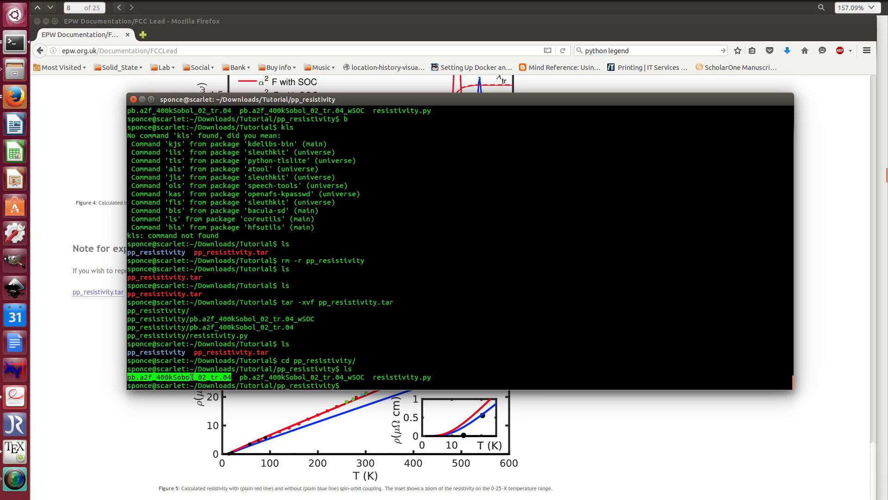
type("vim pb.a2f_400kSobol_02_tr.04")
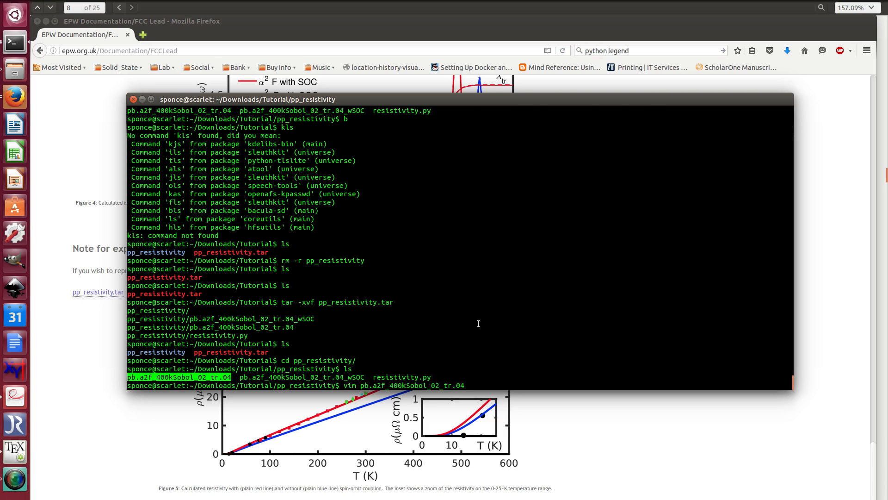
key("Return")
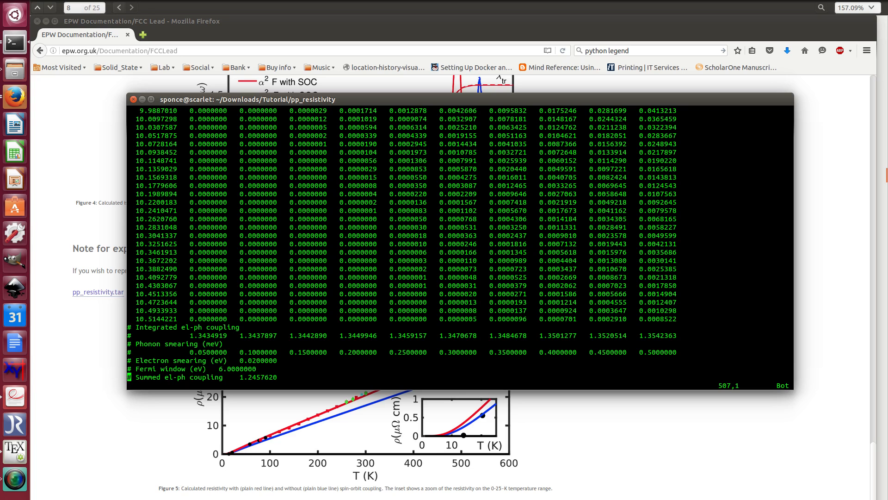
mouse_move(175, 355)
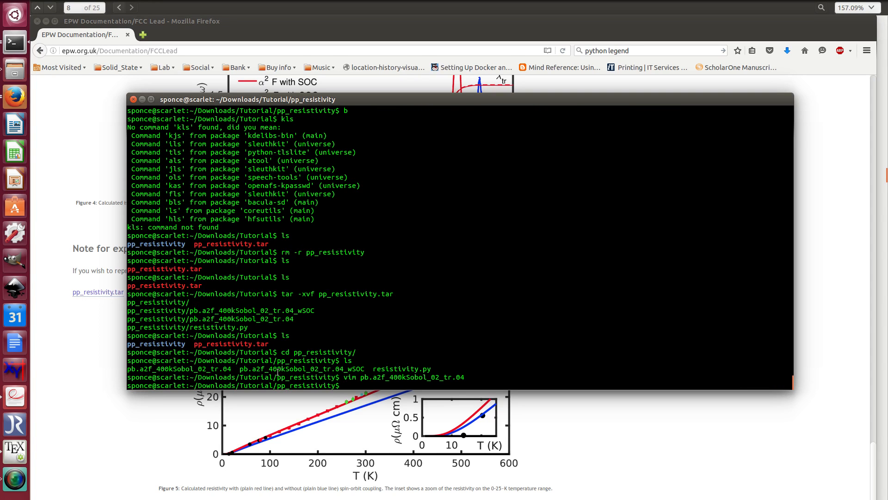
Run python resistivity.py to plot Pb resistivity with and without SOC against experiment
type("python resistivity.py")
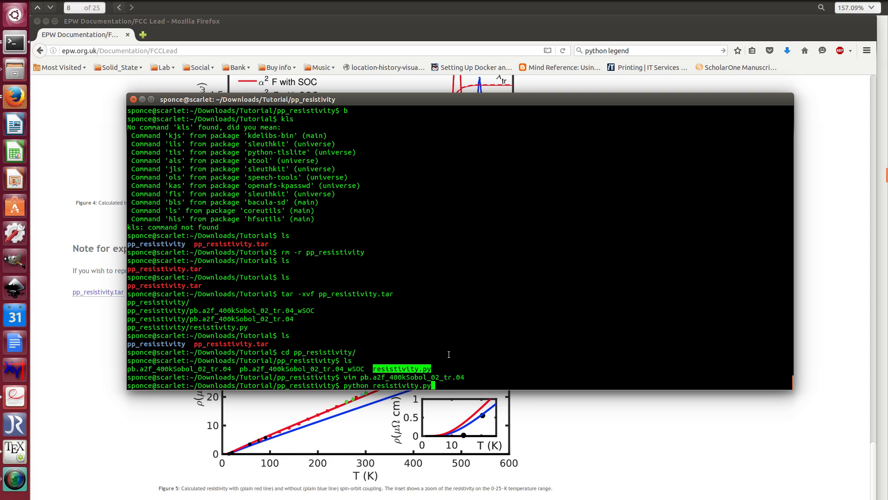
key("Return")
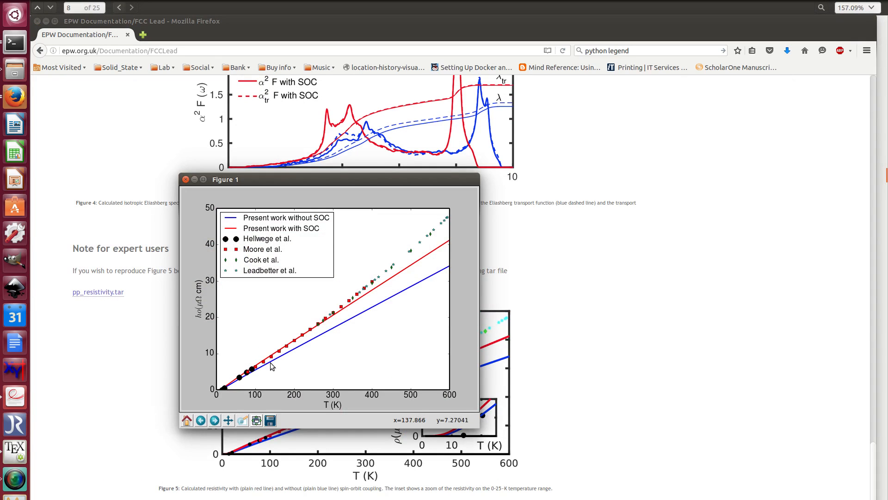
mouse_move(442, 302)
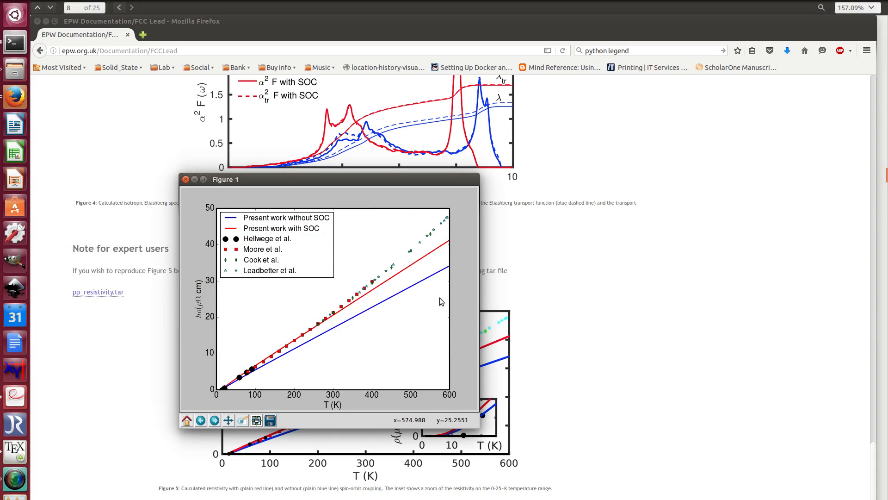
mouse_move(441, 288)
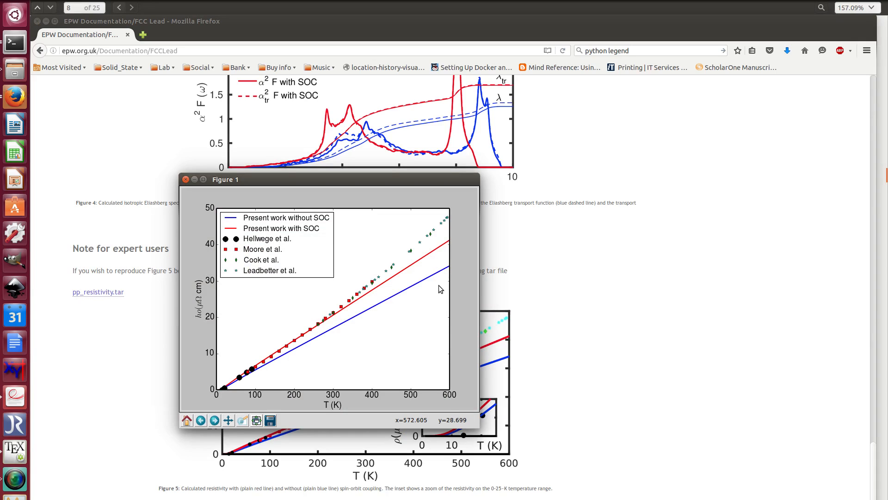
mouse_move(440, 289)
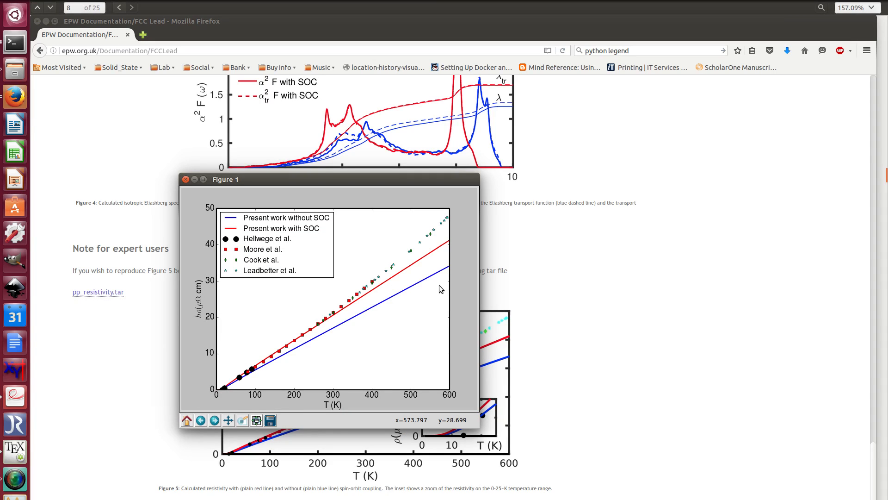
mouse_move(367, 305)
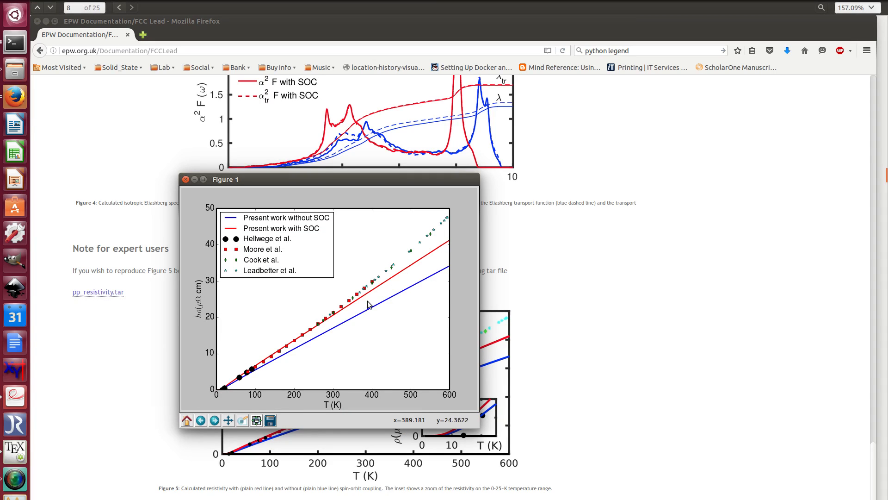
mouse_move(440, 263)
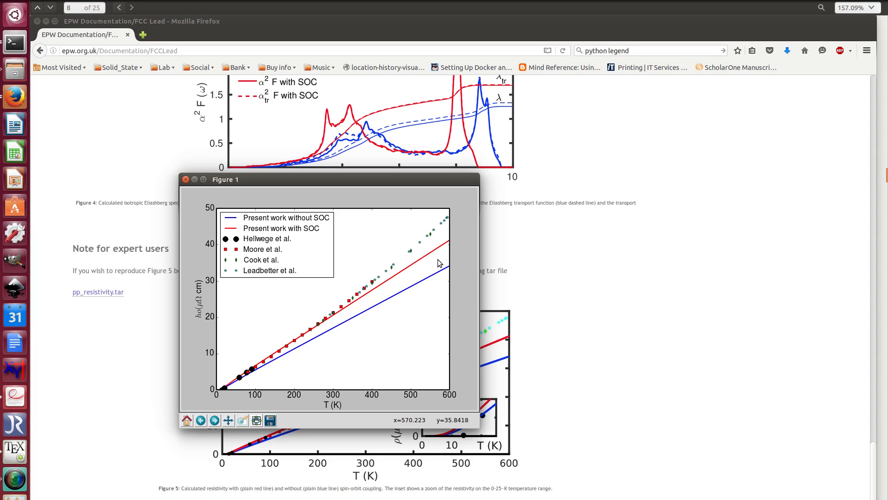
mouse_move(448, 246)
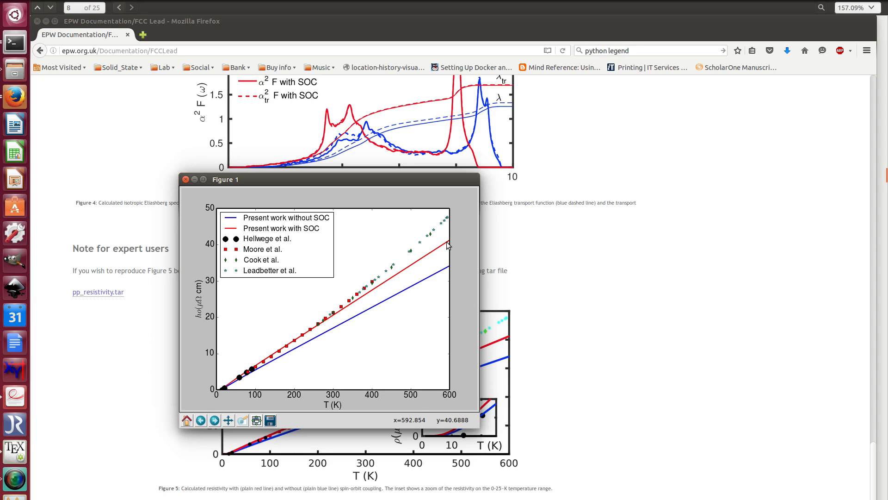
mouse_move(442, 325)
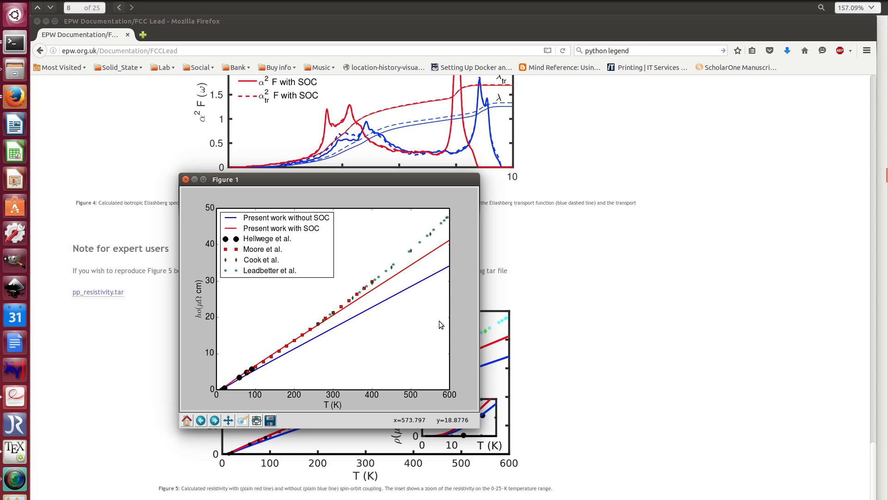
mouse_move(442, 269)
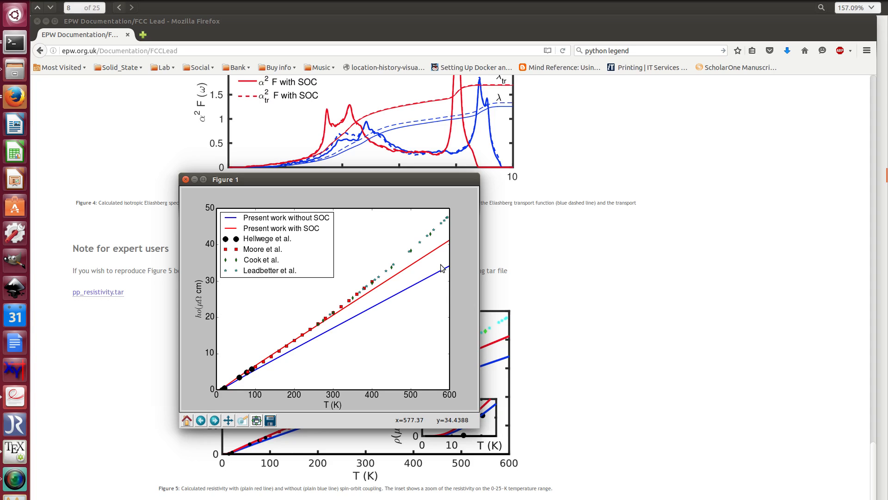
mouse_move(428, 257)
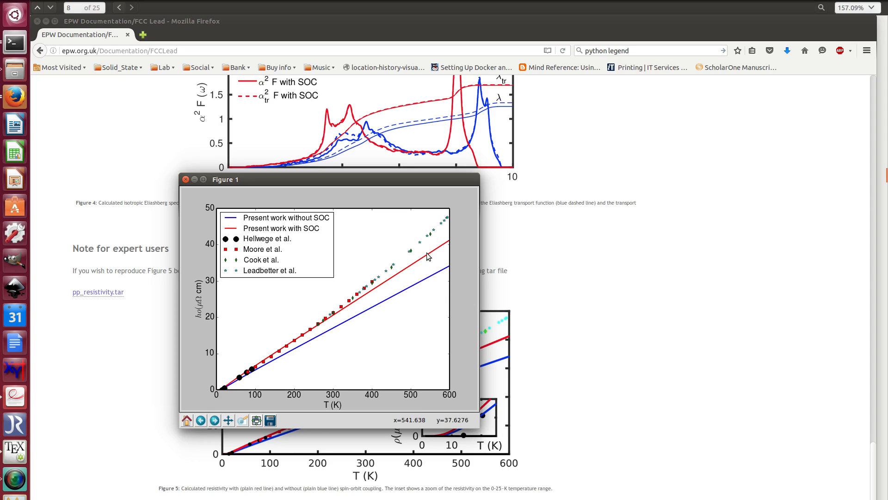
mouse_move(392, 290)
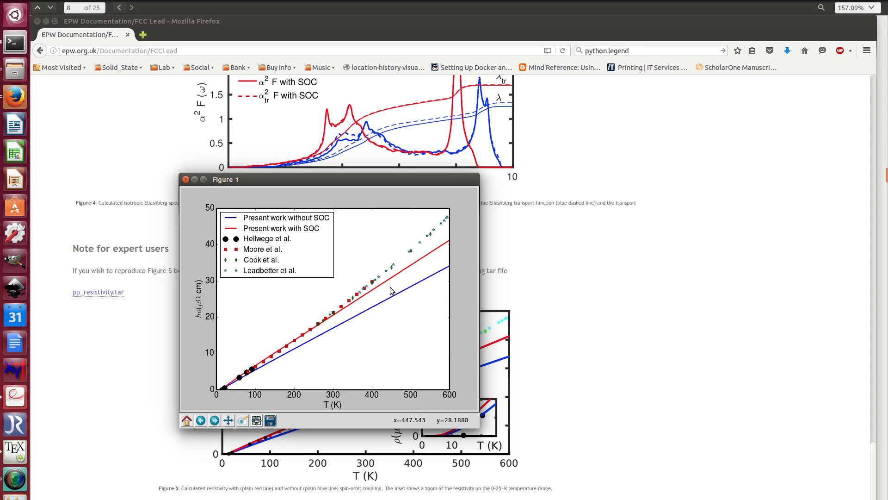
mouse_move(272, 362)
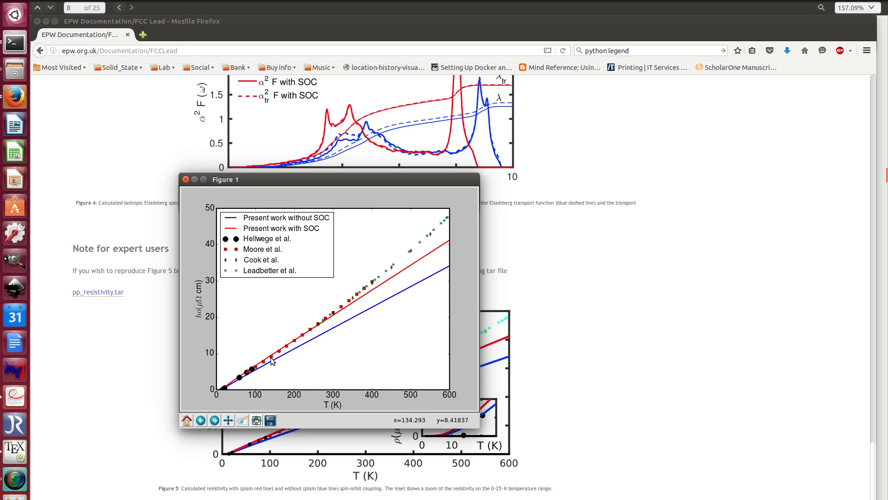
mouse_move(367, 297)
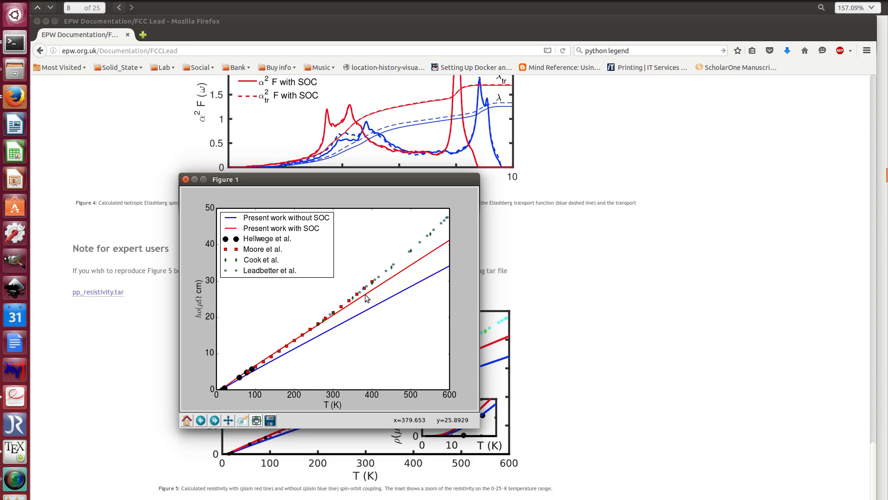
mouse_move(442, 262)
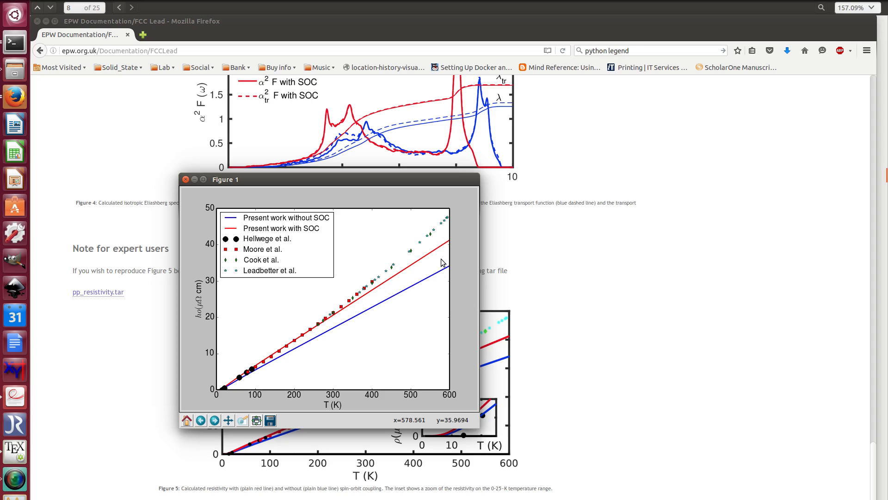
mouse_move(439, 257)
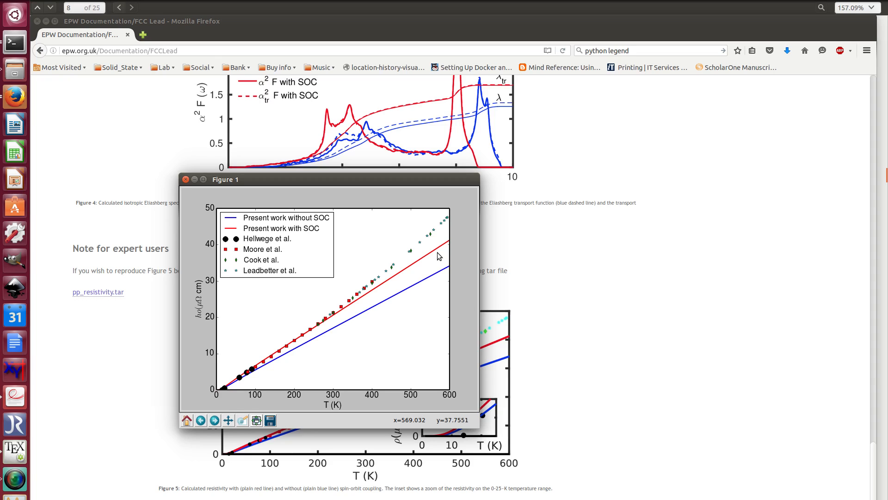
mouse_move(404, 381)
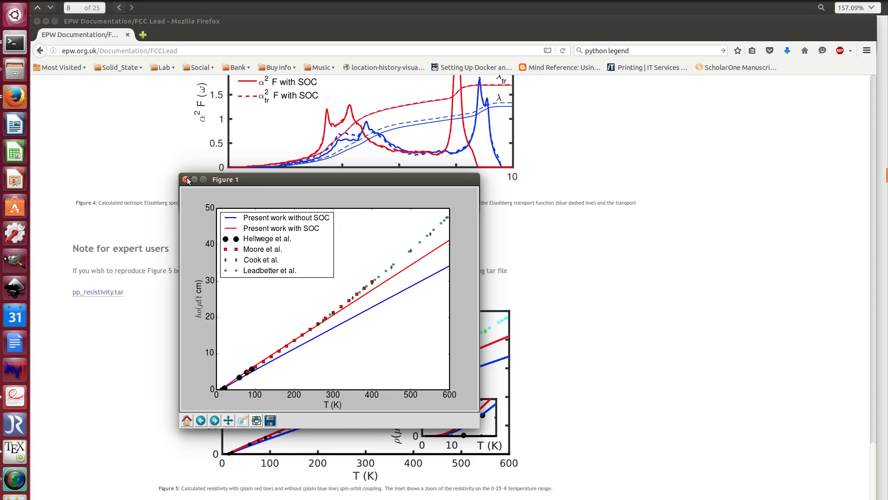
Close the Figure 1 plot window and jump to the top of resistivity.py, selecting the pb.a2f_400kSobol_02_tr.04 file name
left_click(187, 180)
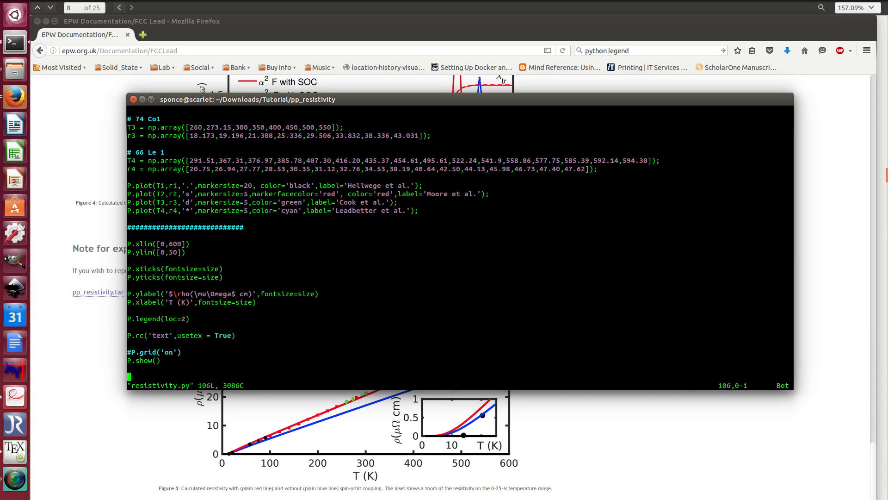
key("gg")
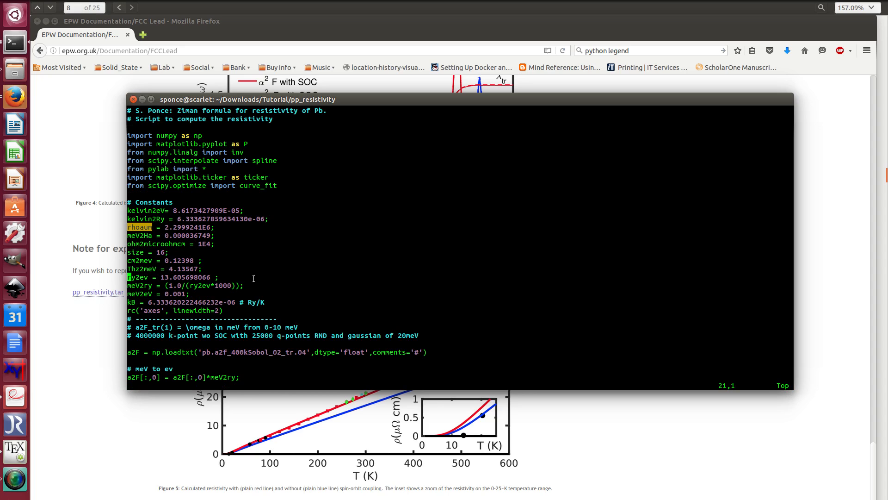
scroll("down", 3)
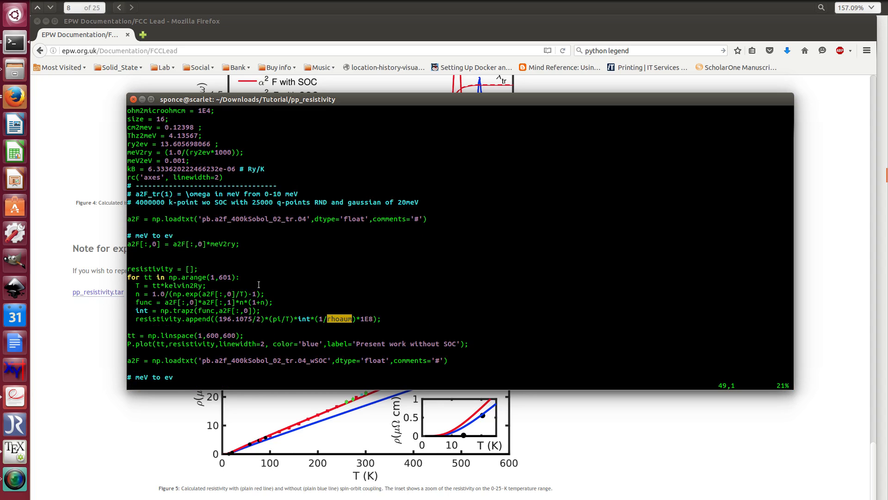
scroll("down", 3)
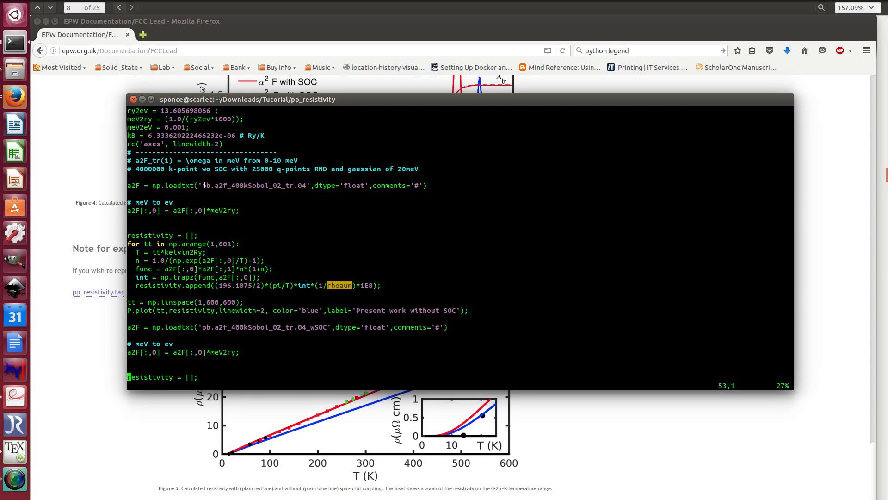
double_click(253, 185)
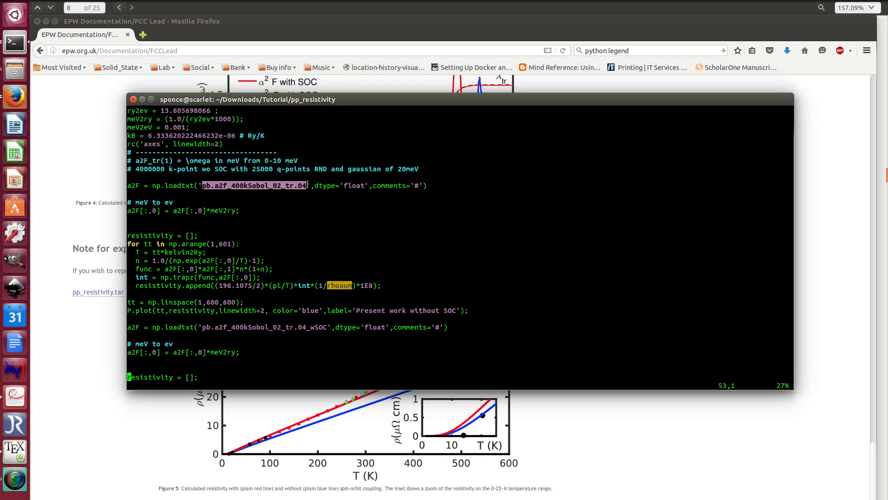
Scroll through resistivity.py to review its resistivity loops and data, then quit vim back to the shell
scroll("down", 3)
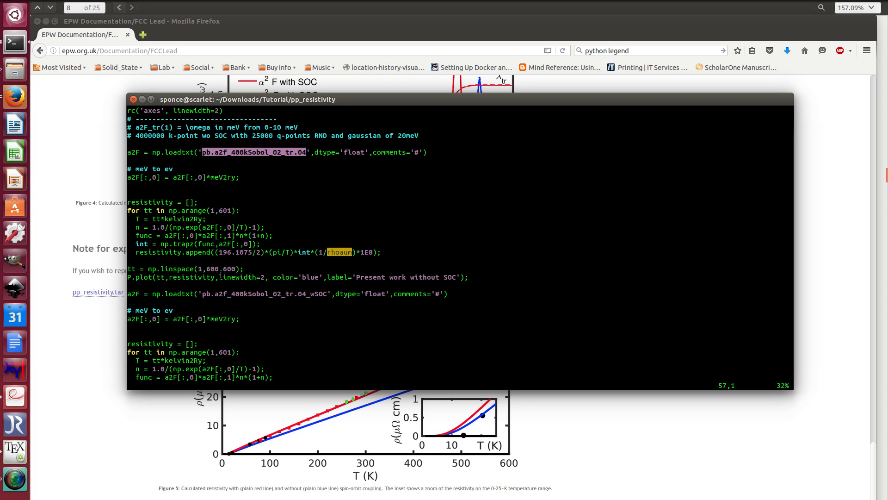
scroll("down", 3)
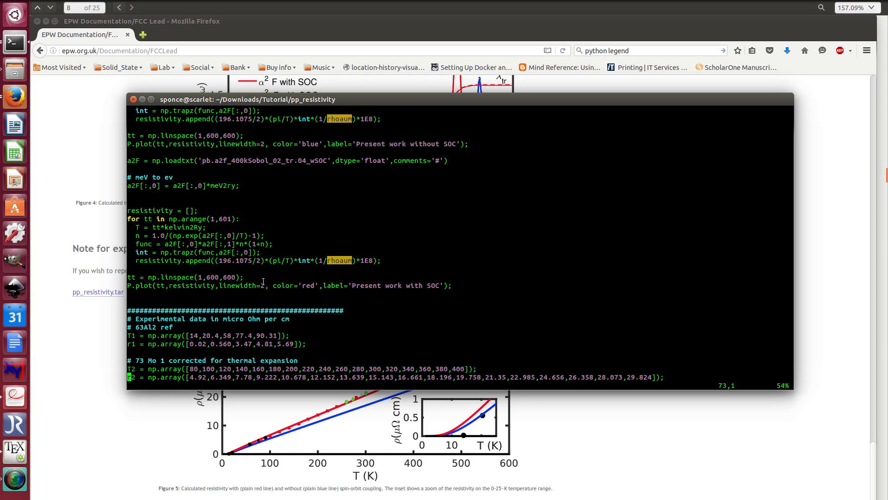
scroll("up", 3)
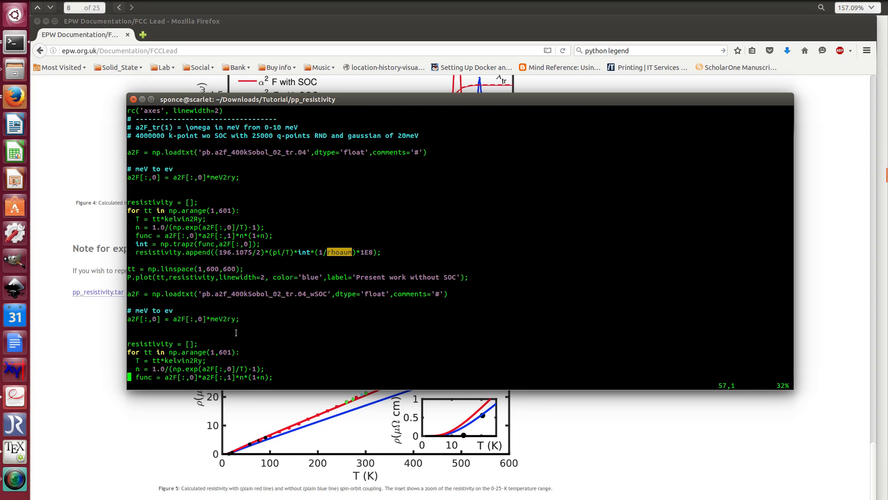
scroll("down", 3)
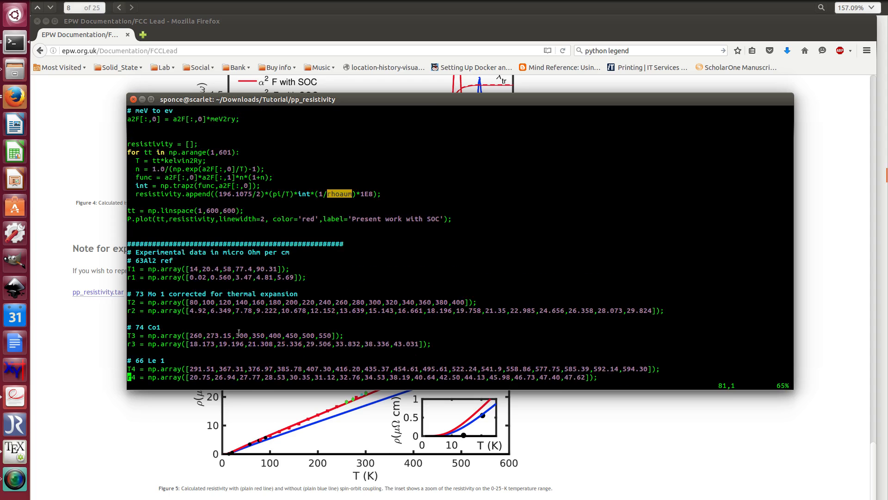
scroll("up", 3)
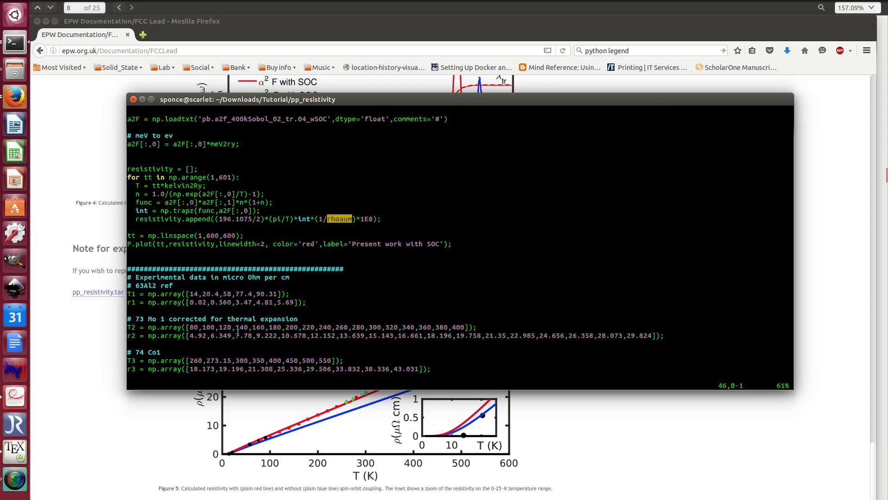
scroll("up", 3)
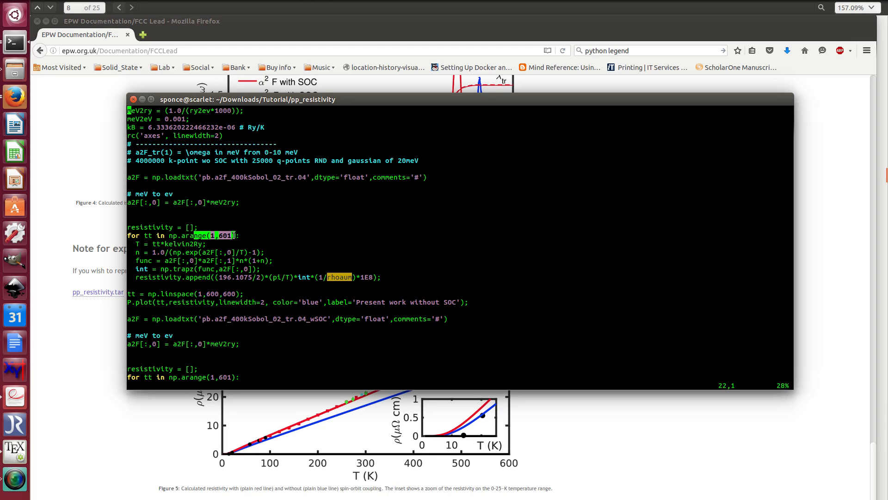
mouse_move(233, 350)
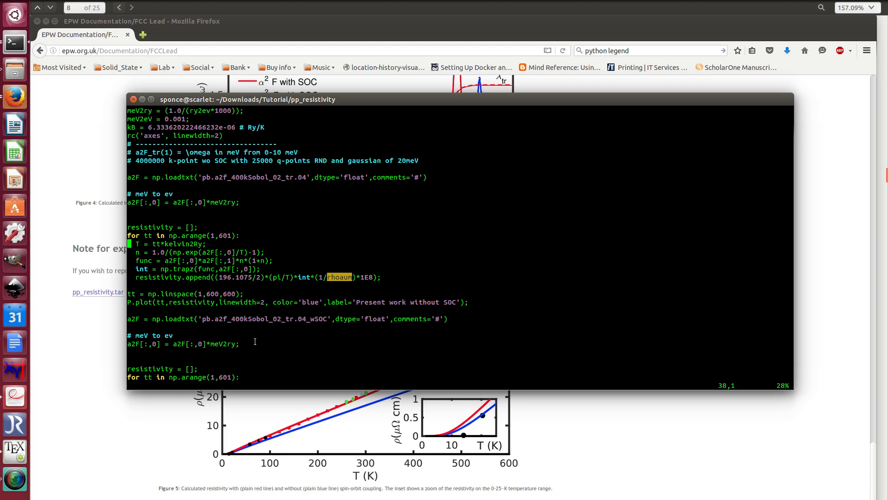
scroll("down", 3)
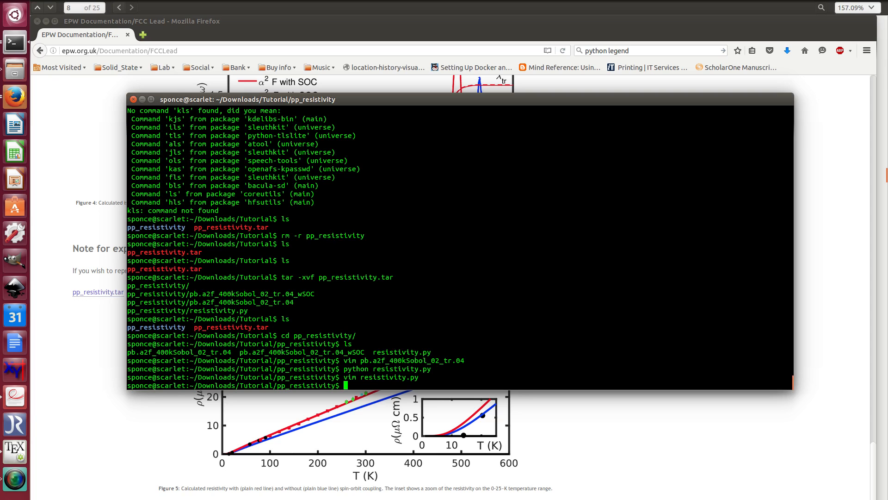
Run ls in pp_resistivity and select resistivity.py in the listing of the two a2F files and the script
key("Return")
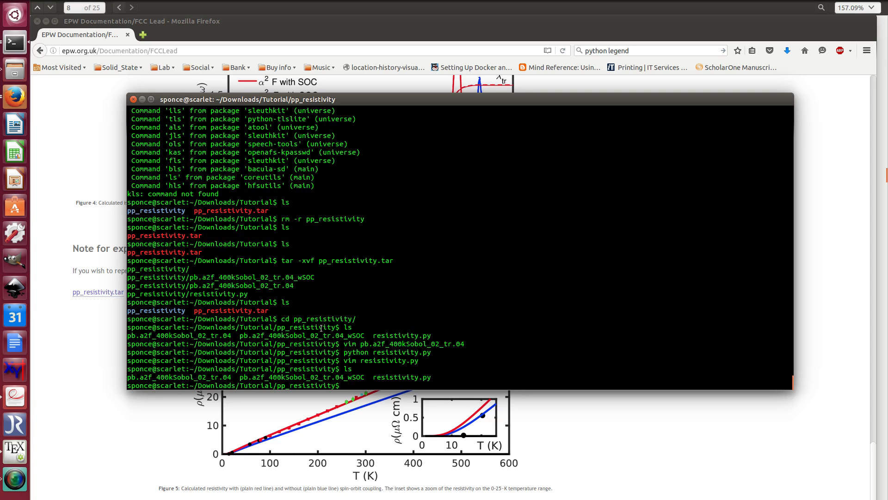
double_click(401, 377)
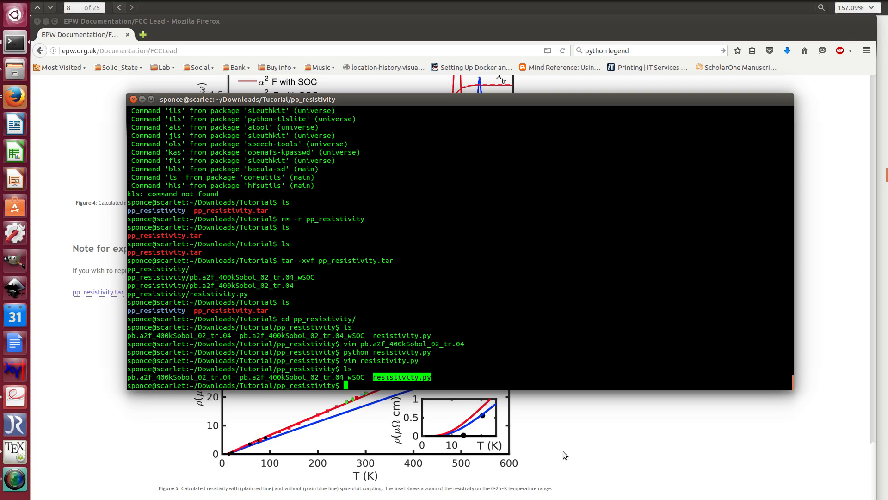
mouse_move(508, 400)
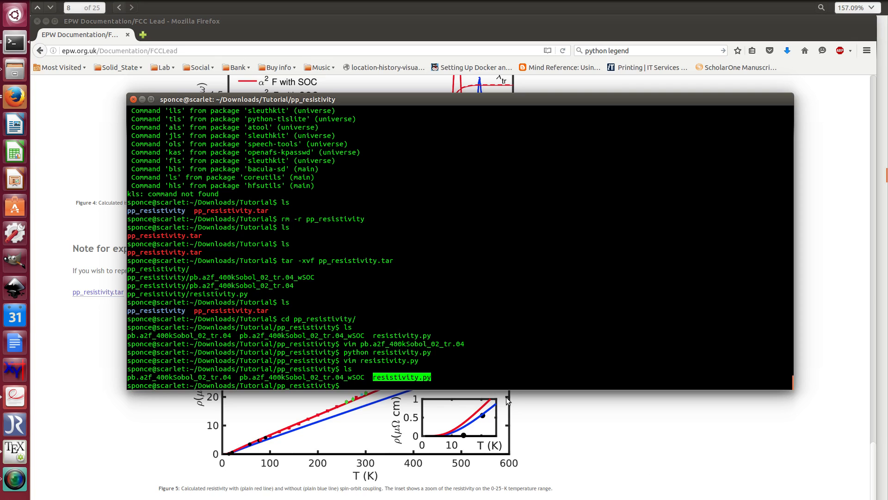
mouse_move(338, 379)
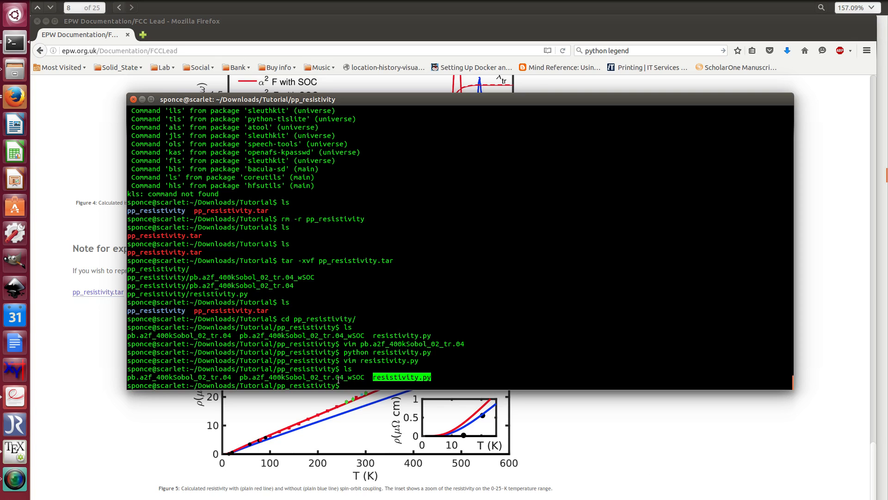
mouse_move(251, 423)
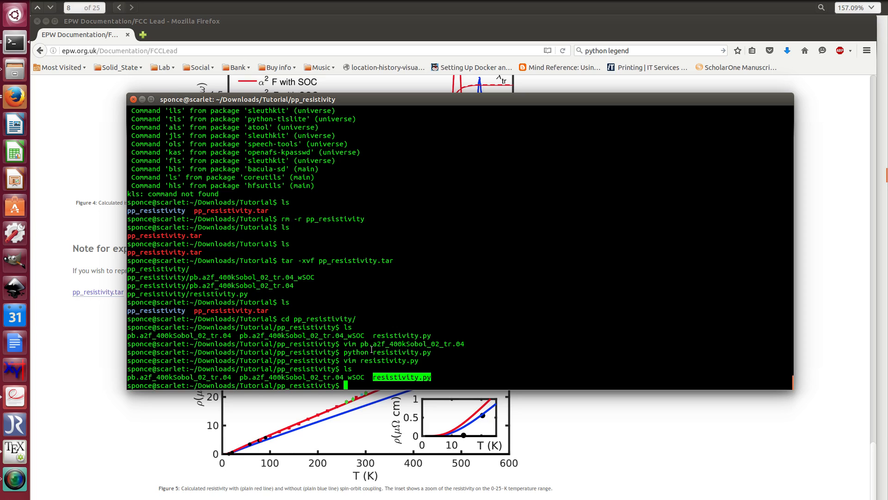
mouse_move(188, 487)
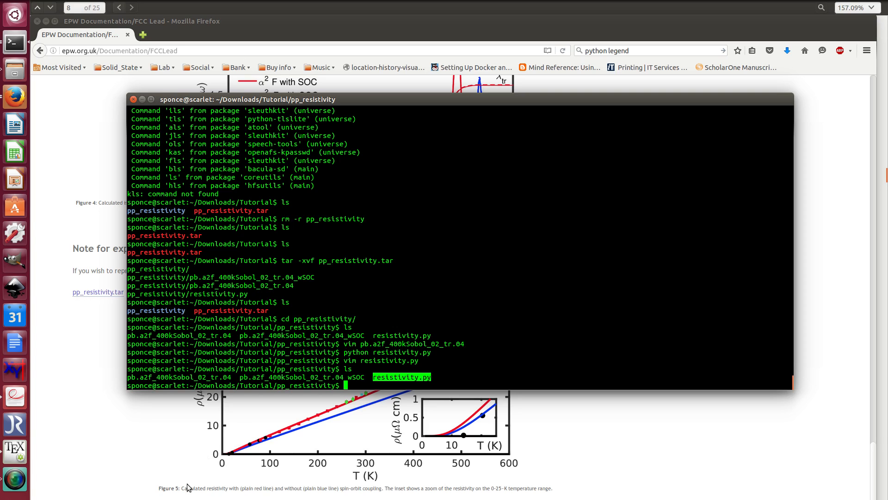
mouse_move(407, 283)
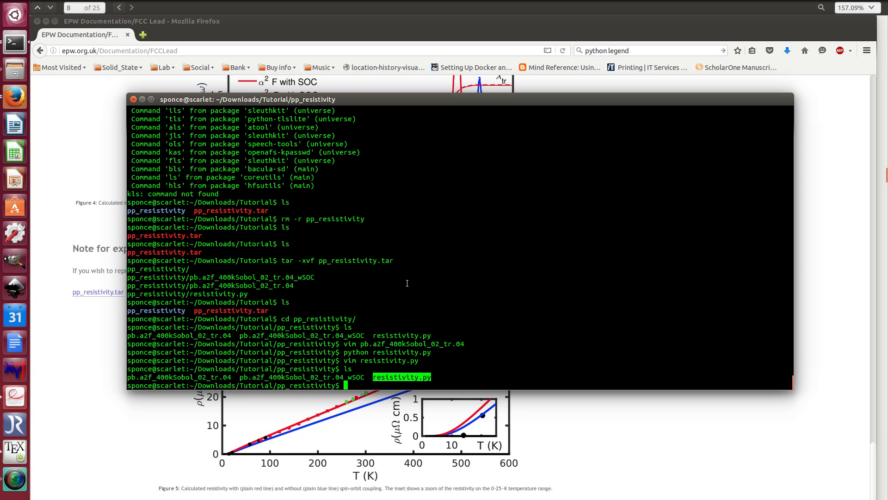